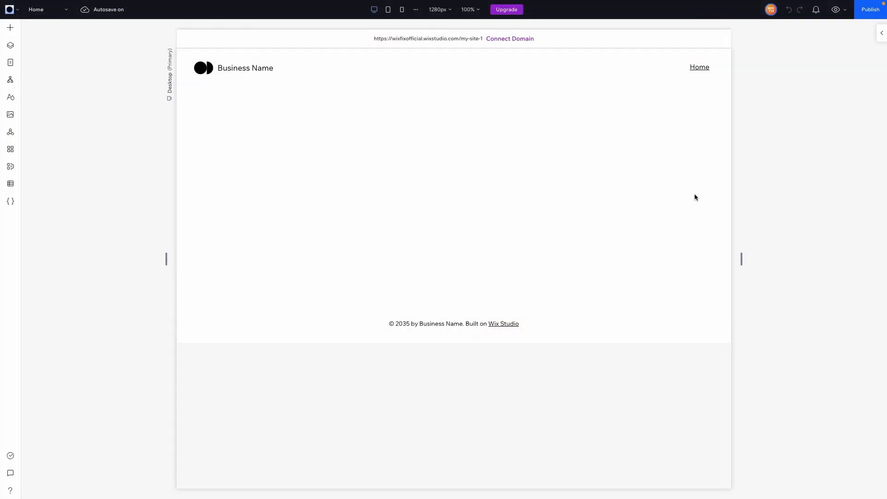
{"action": "mouse_move", "coordinate": [553, 192]}
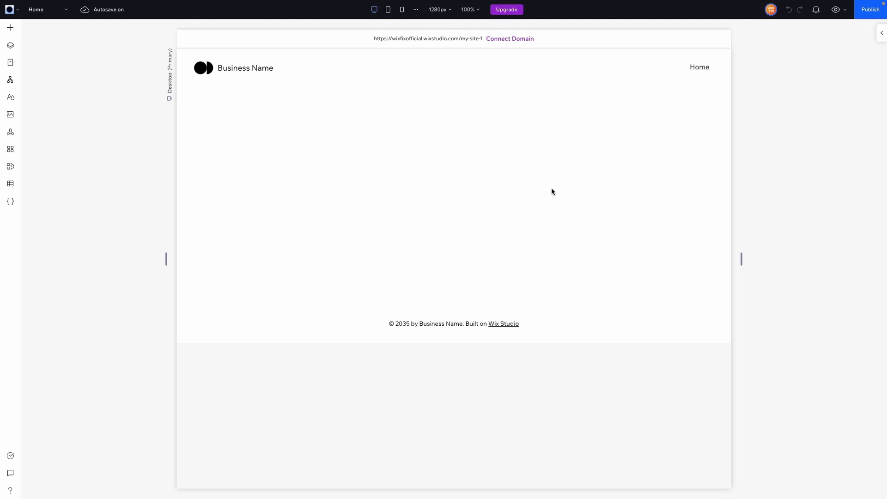
{"action": "mouse_move", "coordinate": [114, 151]}
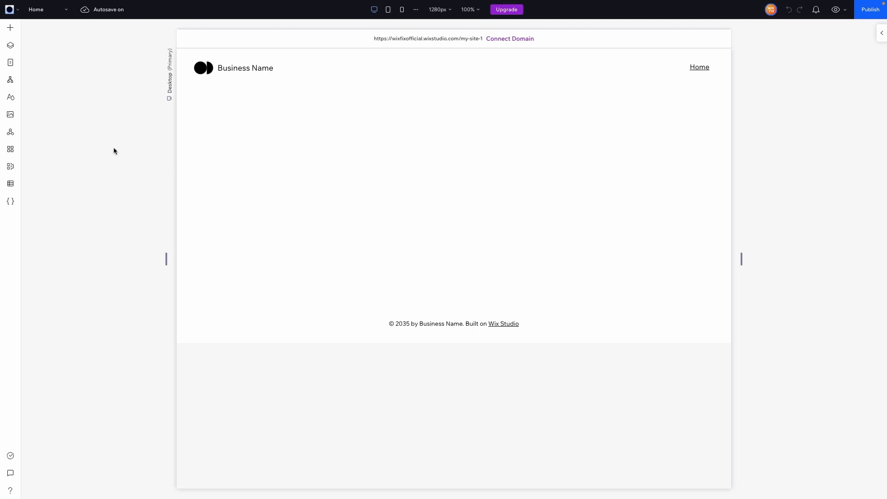
{"action": "mouse_move", "coordinate": [11, 70]}
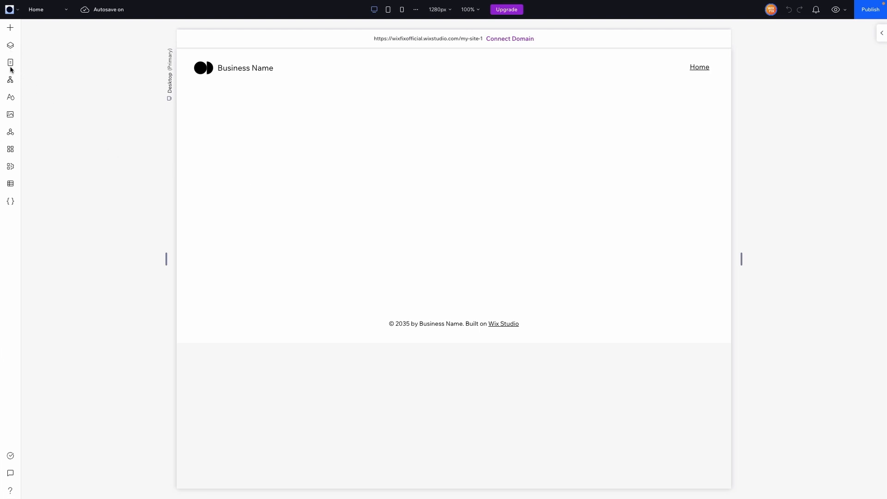
{"action": "mouse_move", "coordinate": [9, 79]}
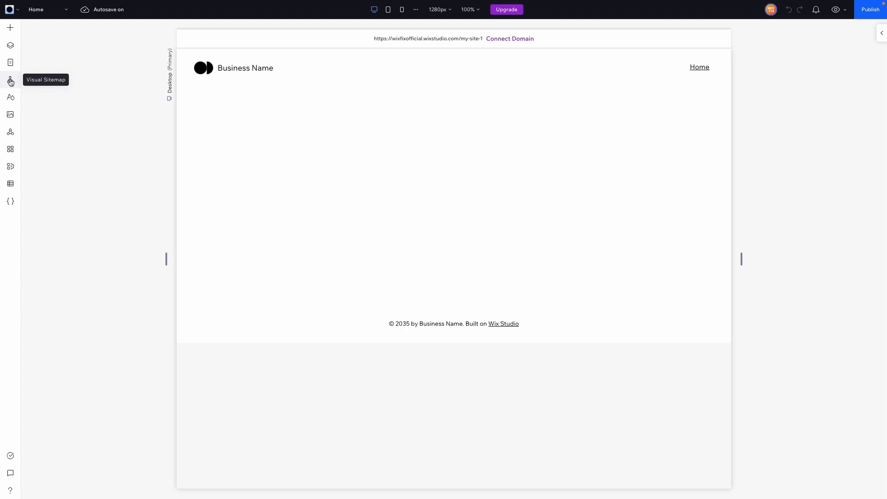
Add a Blank page to the Visual Sitemap as the About page beside Home
{"action": "left_click", "coordinate": [10, 81]}
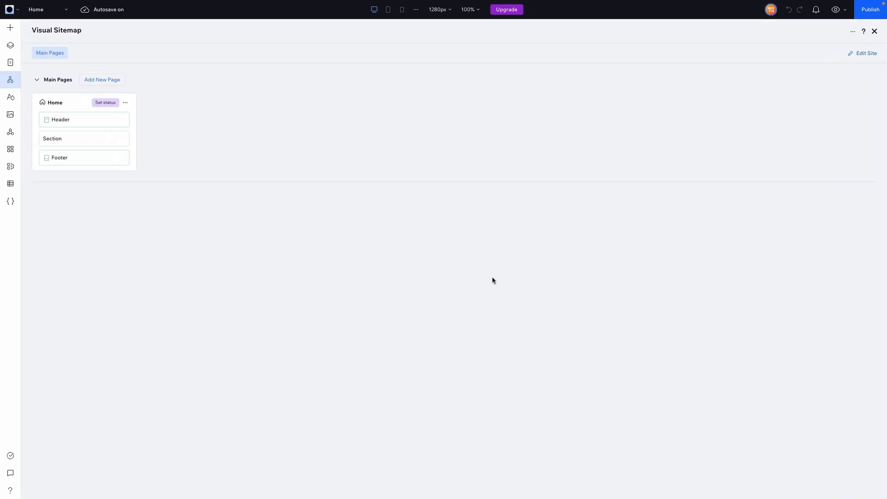
{"action": "mouse_move", "coordinate": [171, 151]}
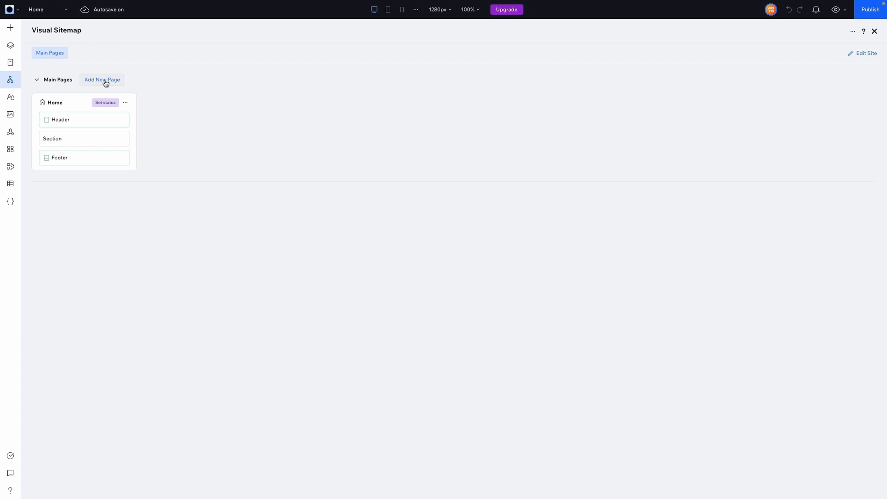
{"action": "left_click", "coordinate": [103, 79]}
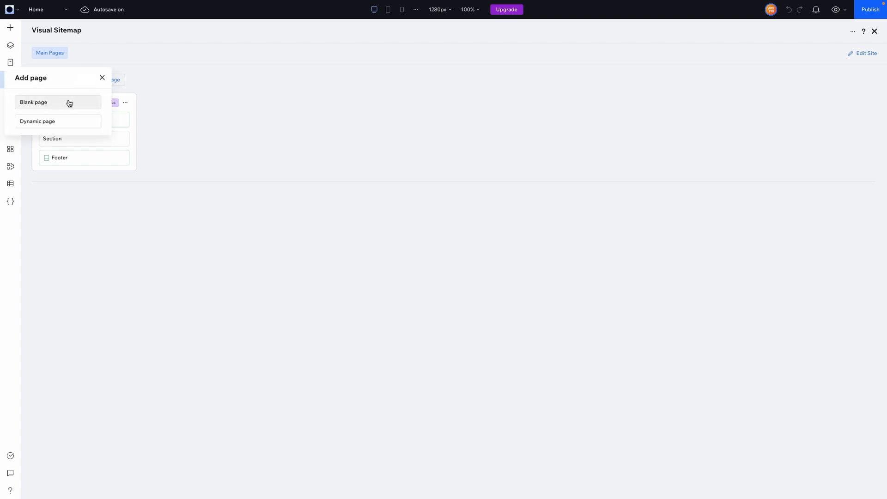
{"action": "left_click", "coordinate": [57, 101]}
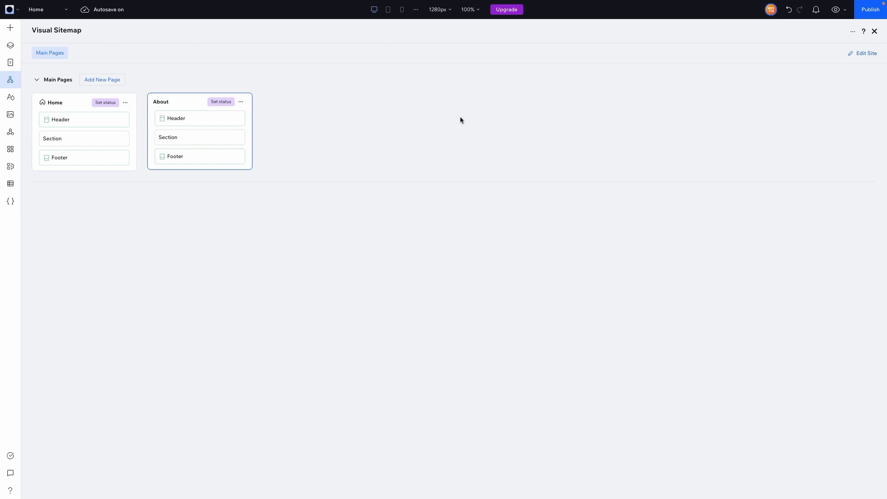
{"action": "mouse_move", "coordinate": [357, 134]}
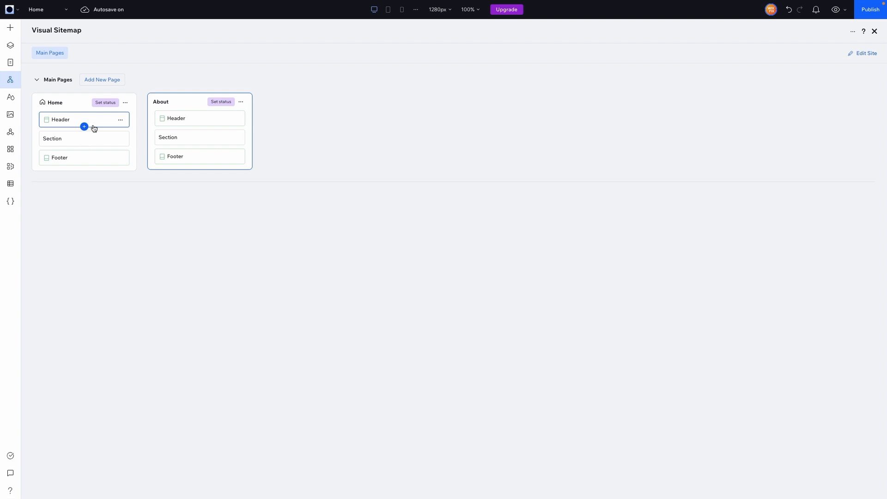
{"action": "mouse_move", "coordinate": [52, 139]}
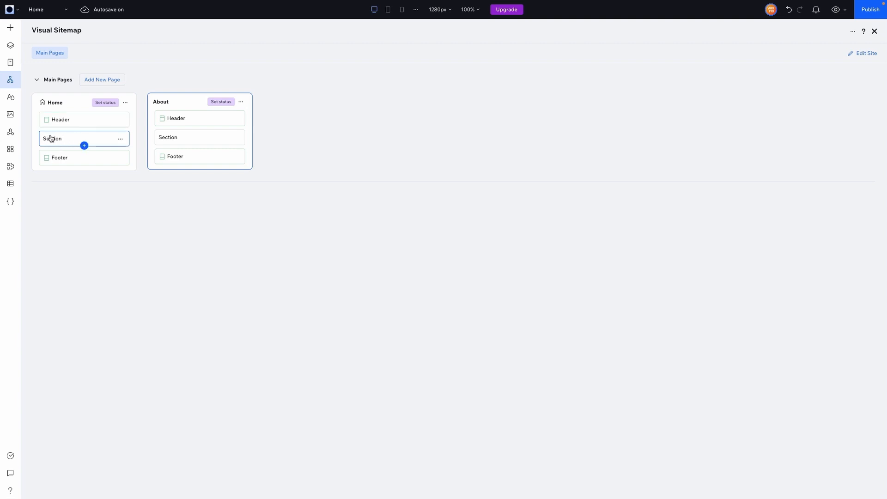
Rename Home's Section block to 'Hero'
{"action": "double_click", "coordinate": [53, 139]}
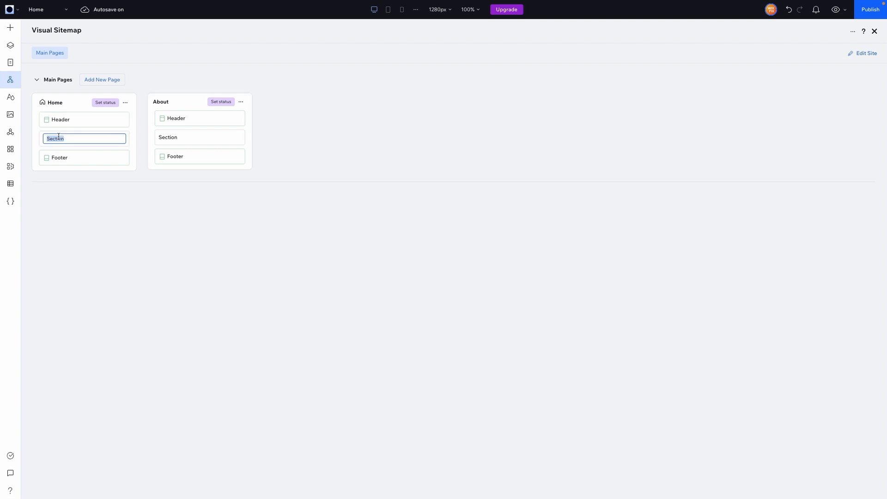
{"action": "type", "text": "Hero"}
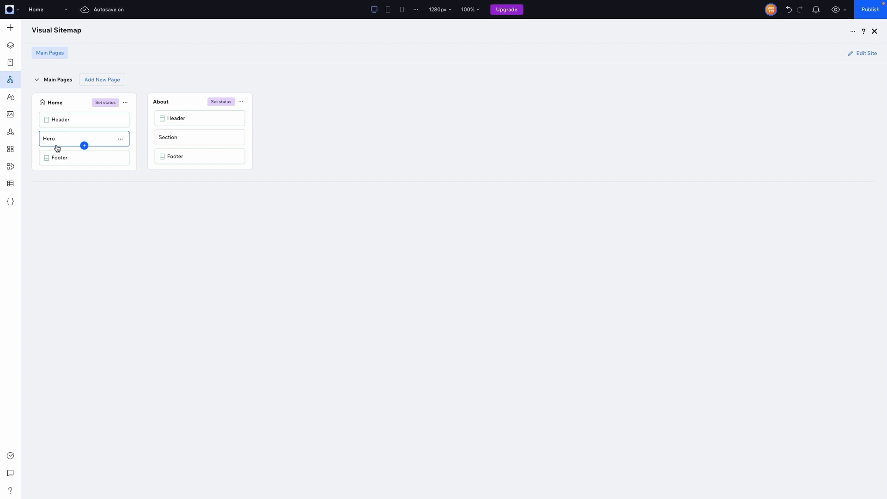
{"action": "mouse_move", "coordinate": [78, 140]}
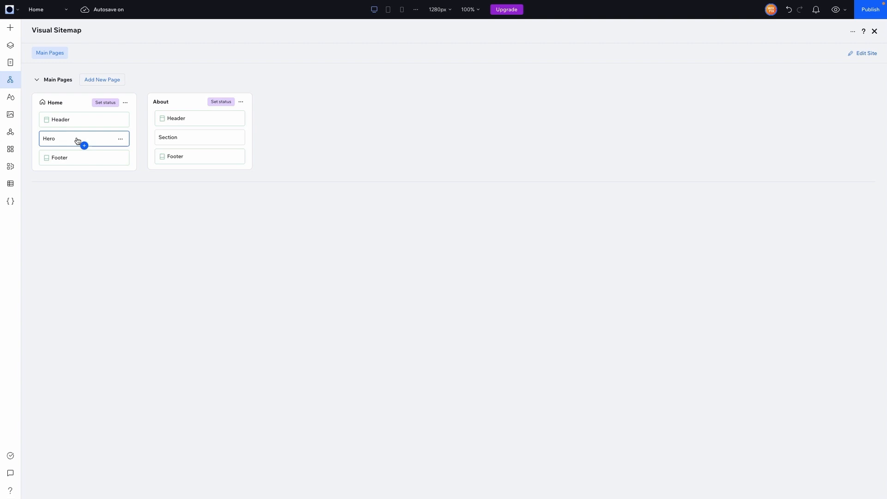
{"action": "mouse_move", "coordinate": [84, 146]}
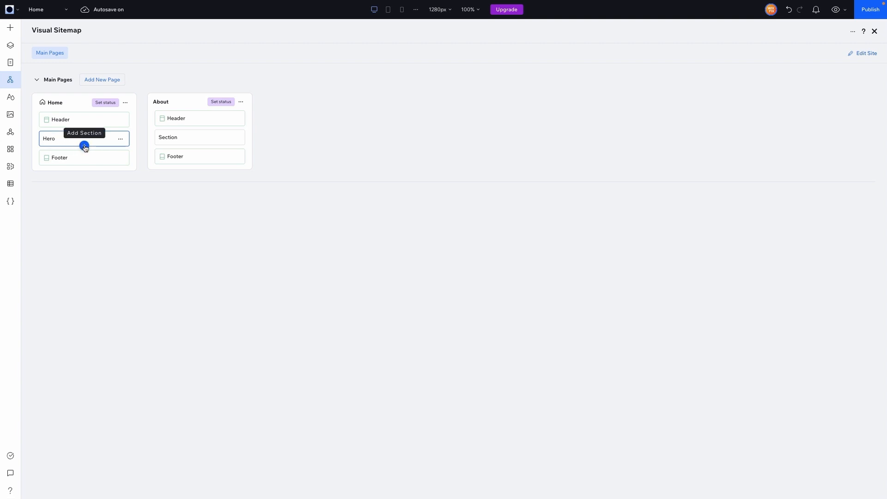
Add About, Services, Testimonials, FAQ and Promotional sections under Hero on Home
{"action": "left_click", "coordinate": [83, 146]}
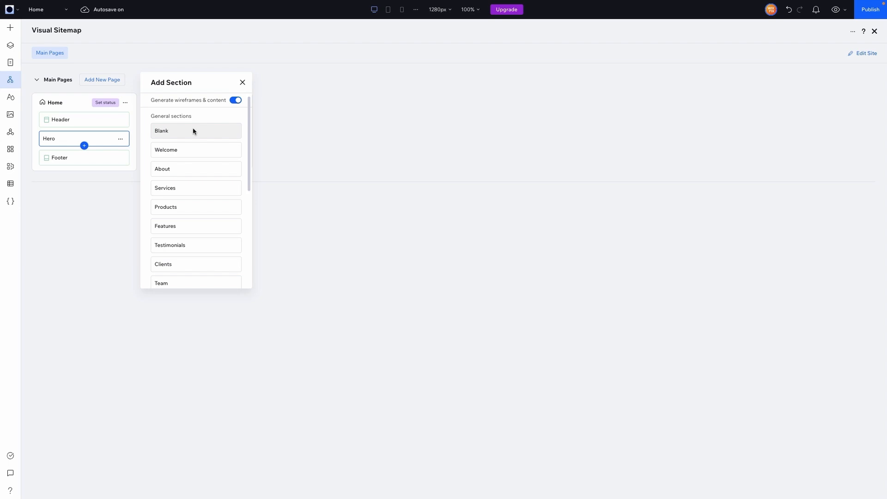
{"action": "mouse_move", "coordinate": [190, 133]}
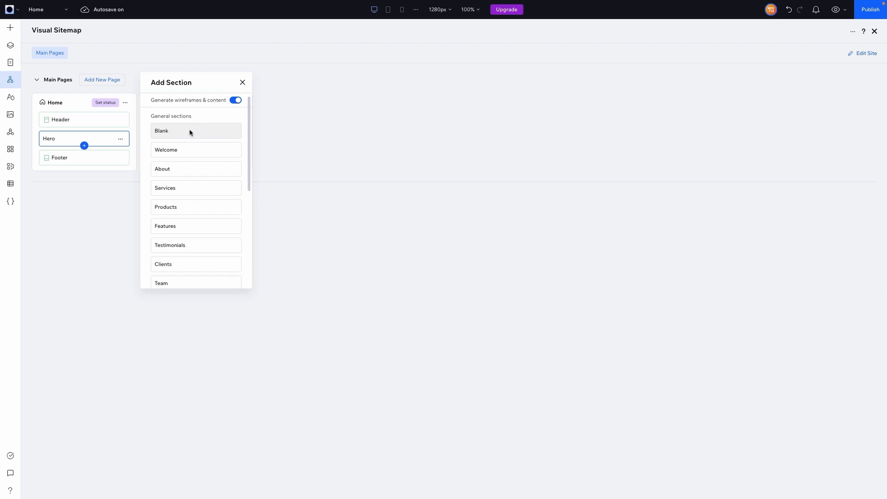
{"action": "scroll", "scroll_direction": "down", "scroll_amount": 3}
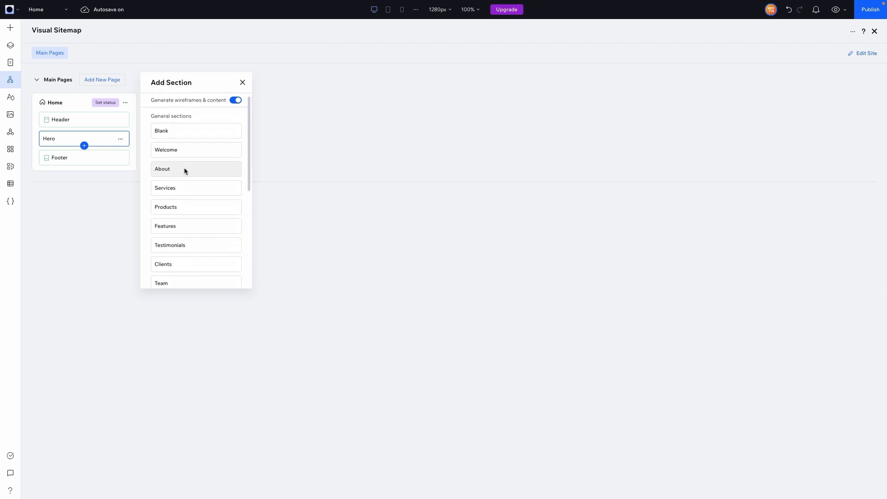
{"action": "left_click", "coordinate": [162, 168]}
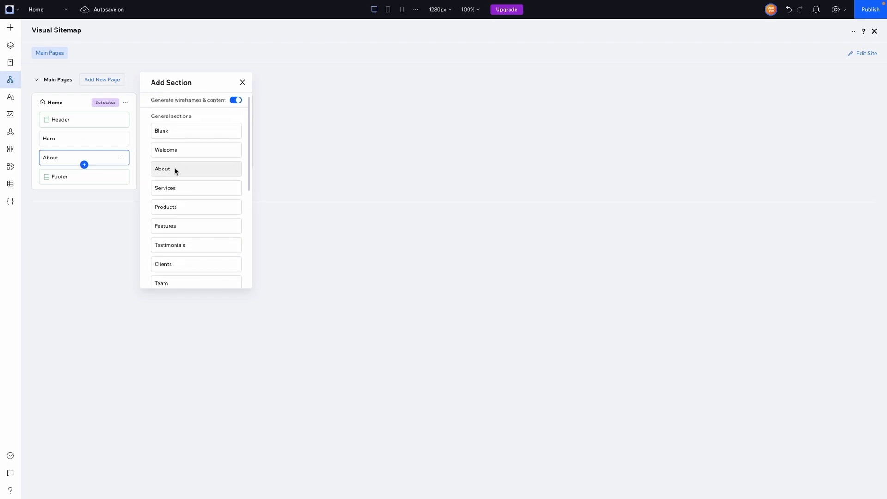
{"action": "mouse_move", "coordinate": [170, 188]}
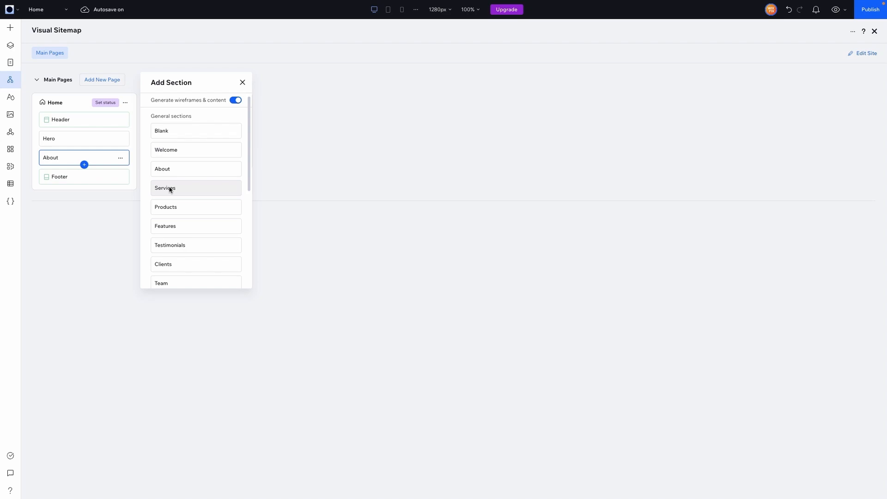
{"action": "left_click", "coordinate": [164, 188]}
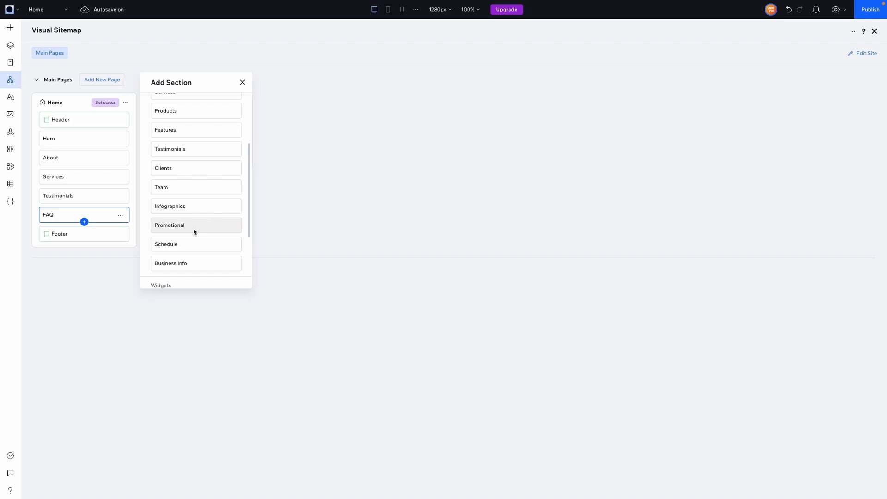
{"action": "mouse_move", "coordinate": [191, 227]}
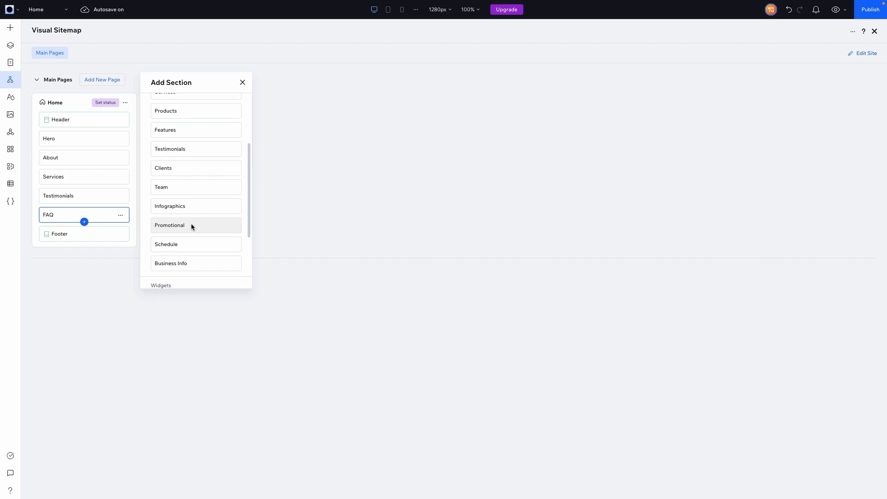
{"action": "left_click", "coordinate": [169, 224]}
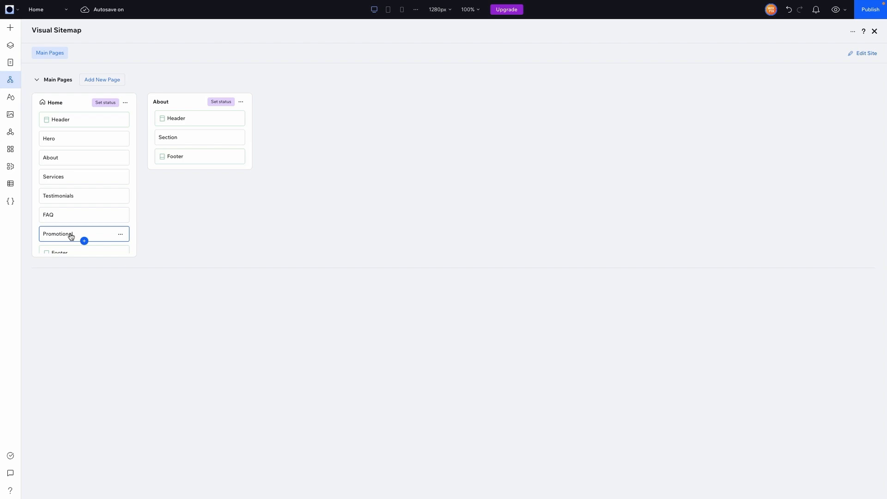
{"action": "type", "text": "Ca"}
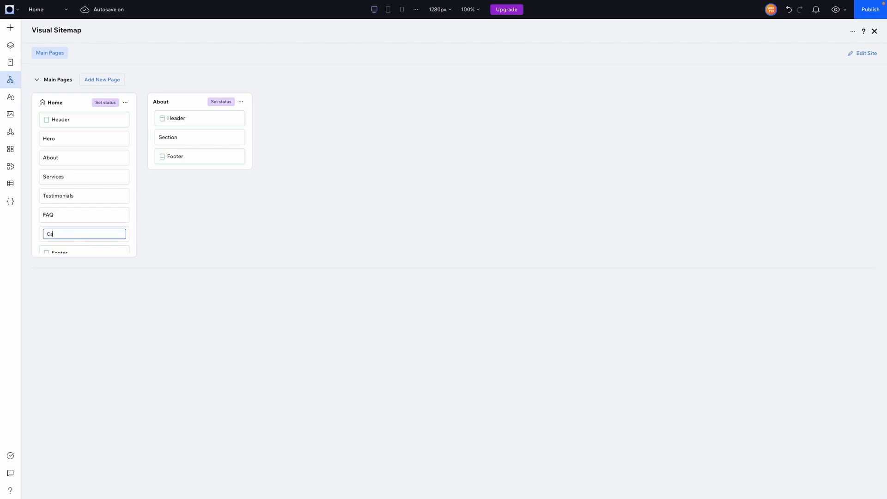
{"action": "type", "text": "all to Action"}
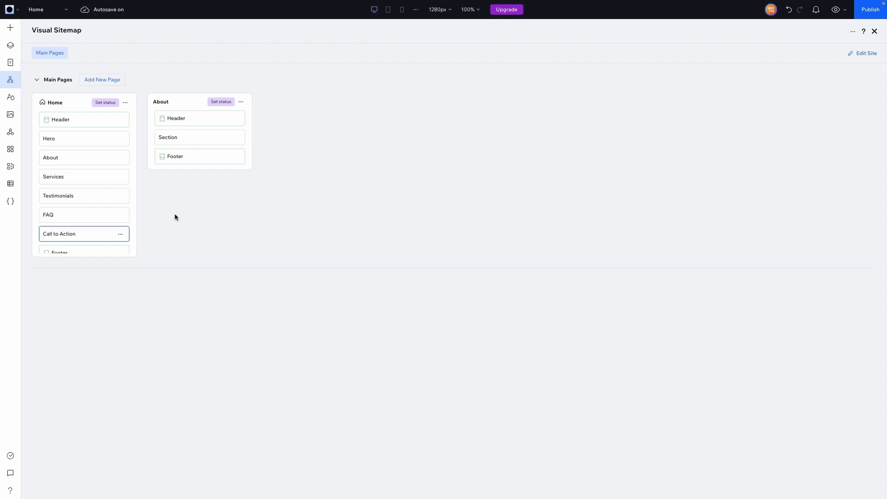
{"action": "mouse_move", "coordinate": [65, 120]}
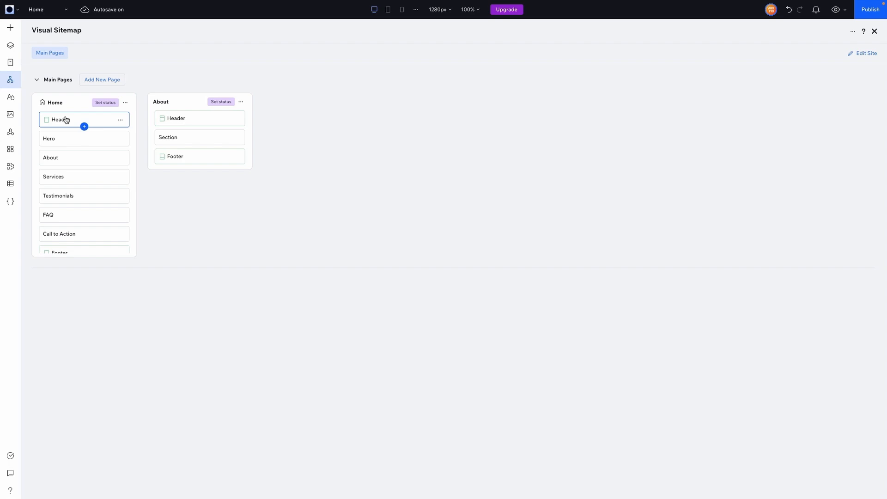
{"action": "mouse_move", "coordinate": [86, 165]}
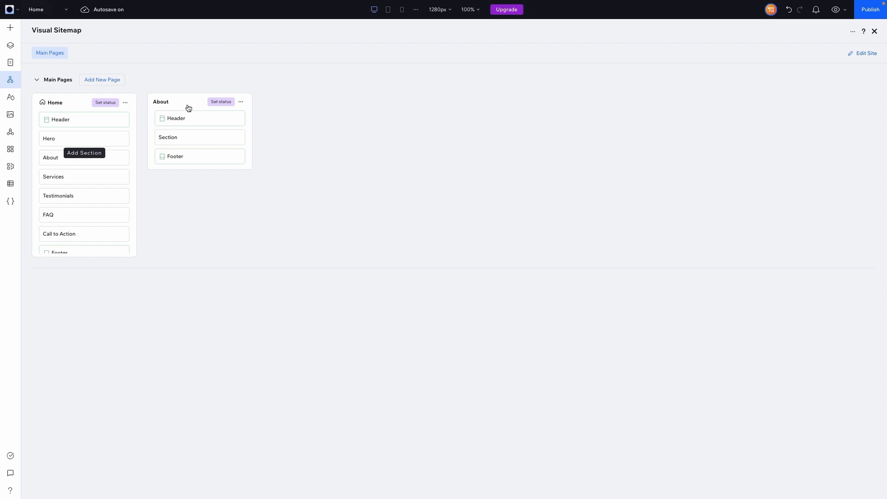
{"action": "mouse_move", "coordinate": [398, 109]}
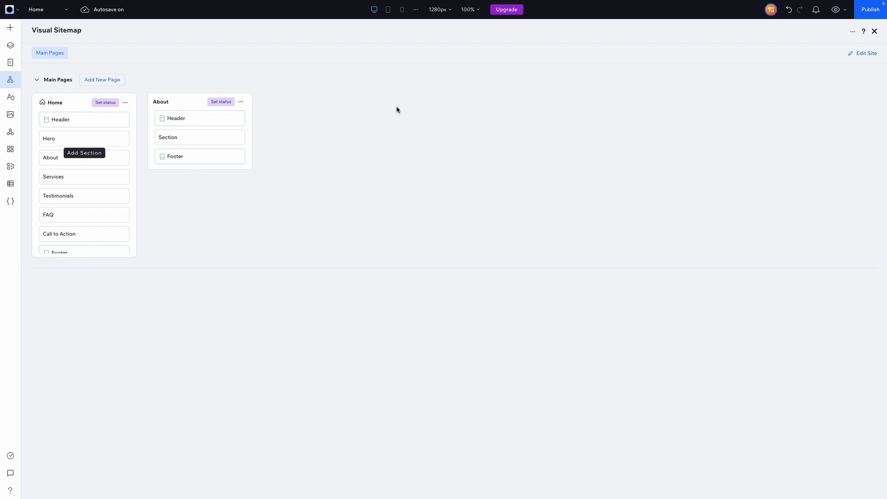
{"action": "mouse_move", "coordinate": [32, 173]}
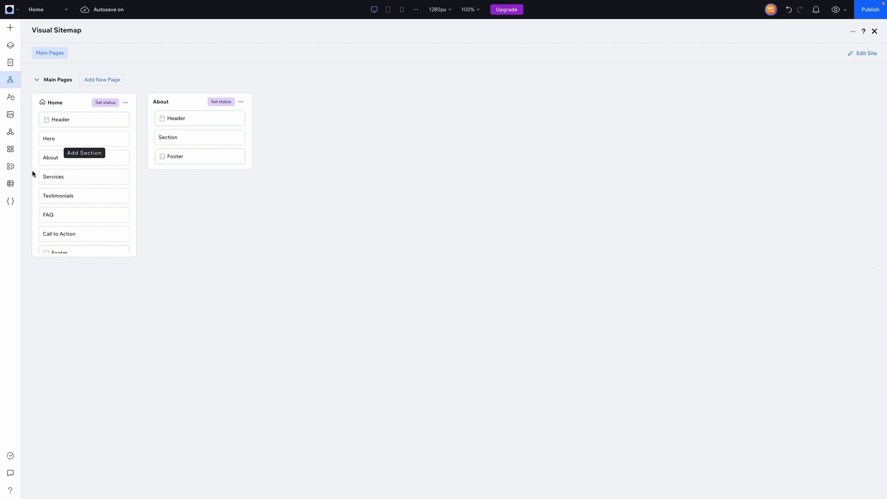
{"action": "mouse_move", "coordinate": [10, 151]}
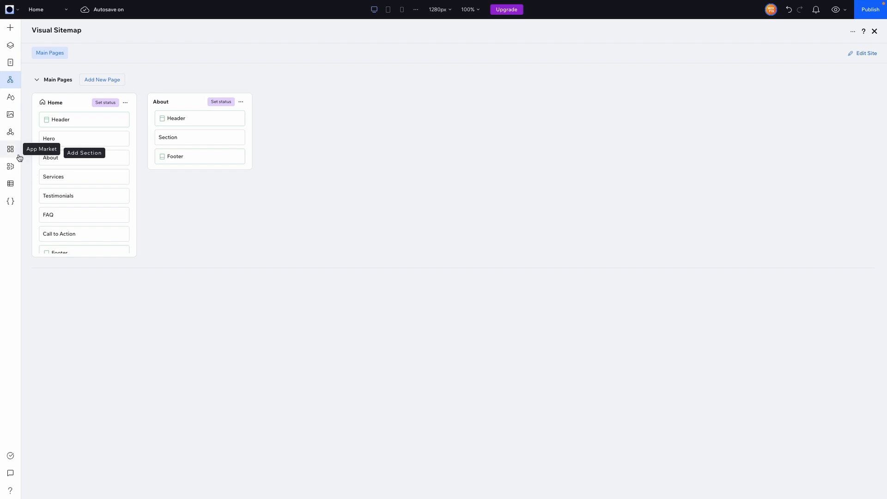
{"action": "mouse_move", "coordinate": [10, 167]}
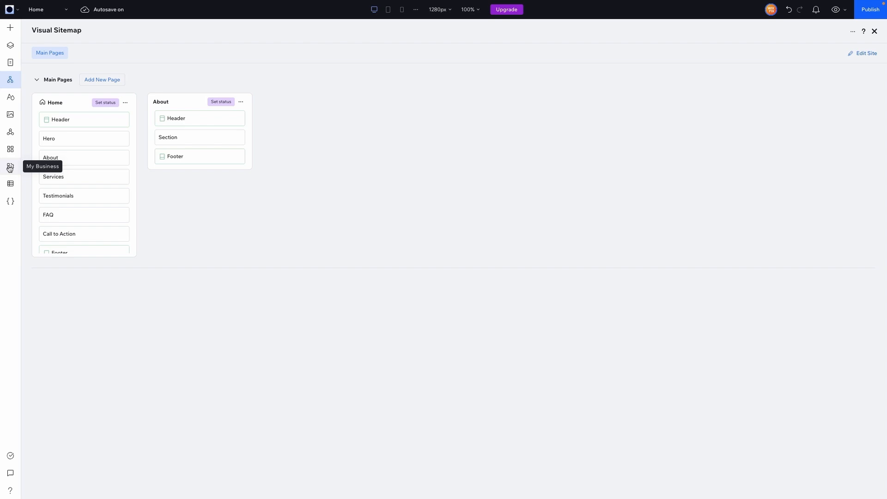
Add the Wix Bookings app from My Business so a Book Online page is created
{"action": "left_click", "coordinate": [11, 167]}
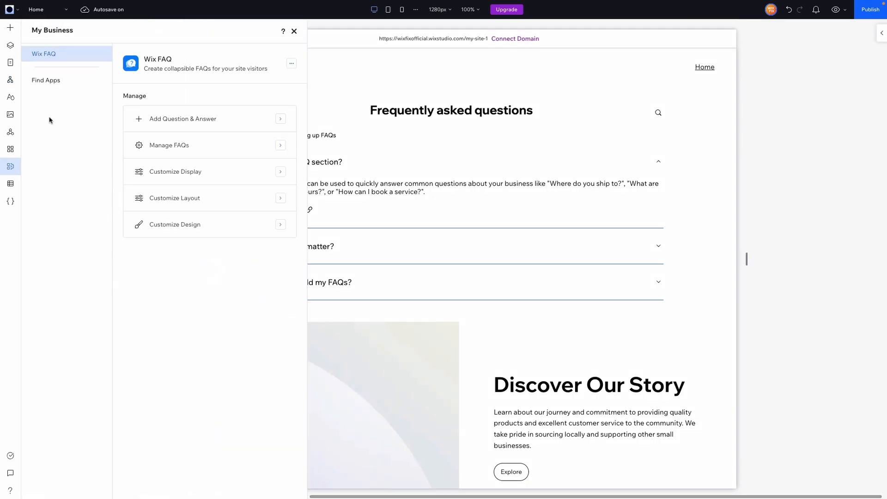
{"action": "left_click", "coordinate": [46, 80]}
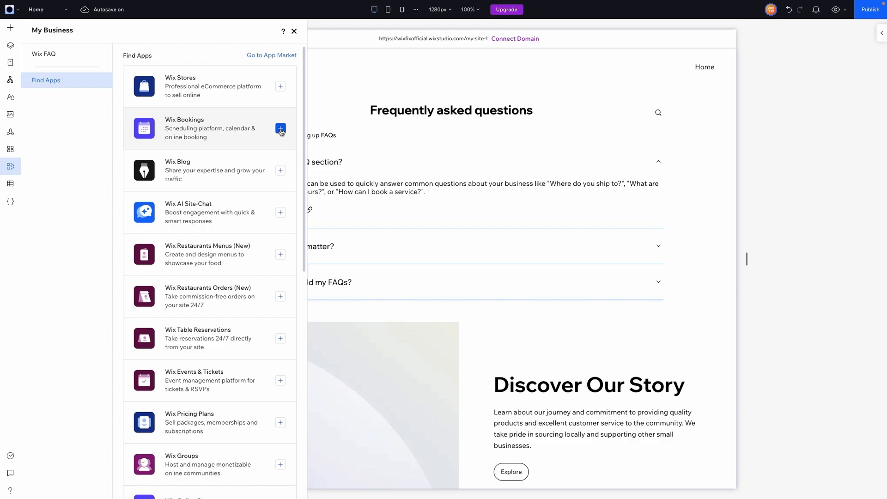
{"action": "left_click", "coordinate": [280, 129]}
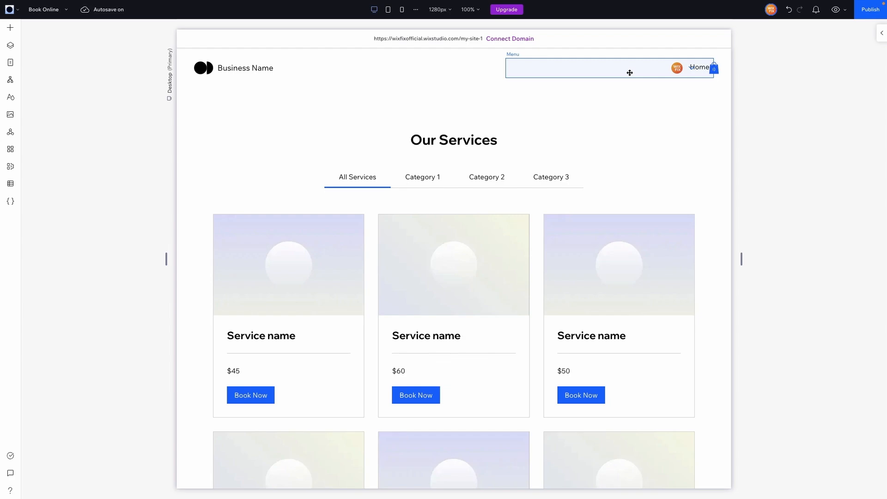
Inspect Book Online's header and Cart element, then return to the Visual Sitemap
{"action": "left_click", "coordinate": [630, 72]}
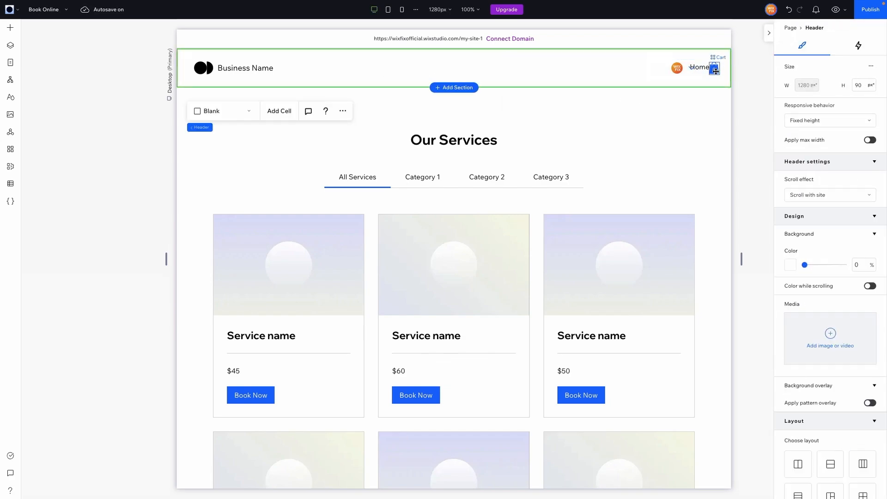
{"action": "left_click", "coordinate": [714, 67]}
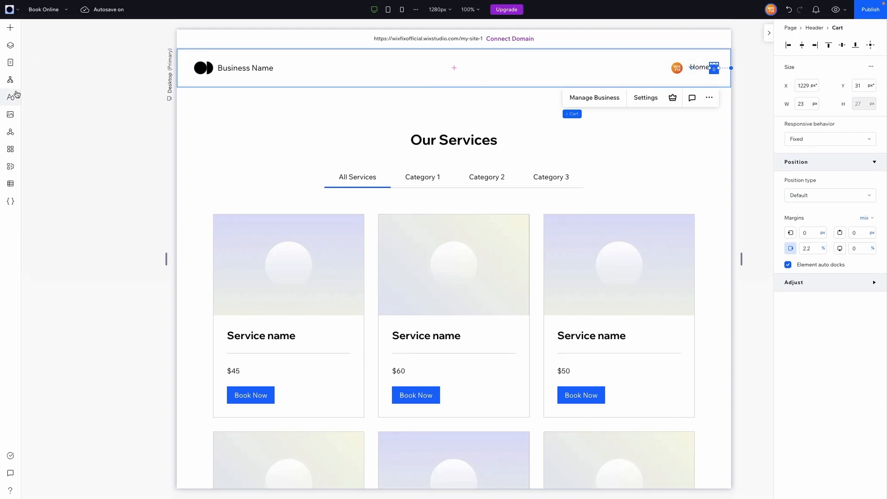
{"action": "left_click", "coordinate": [11, 81]}
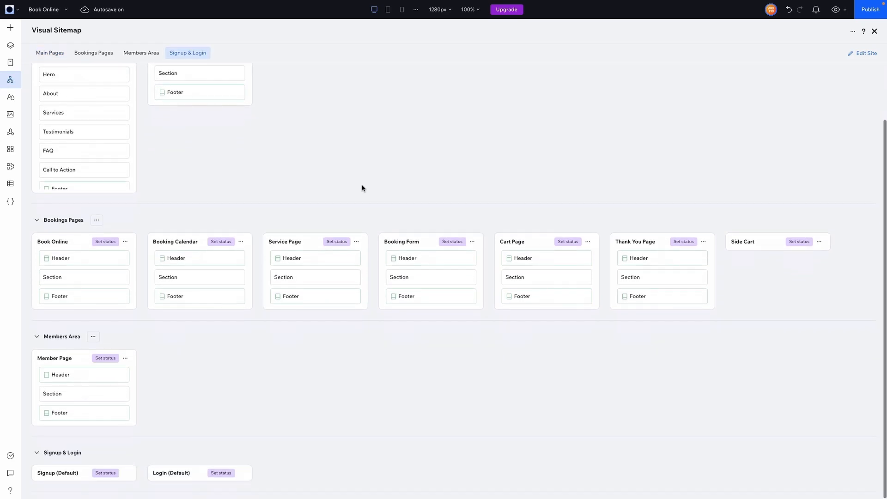
{"action": "mouse_move", "coordinate": [159, 325]}
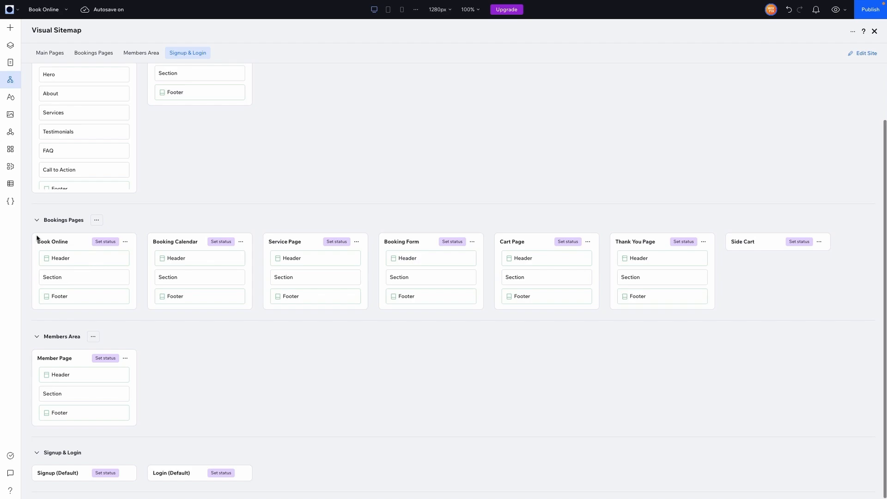
{"action": "mouse_move", "coordinate": [45, 250]}
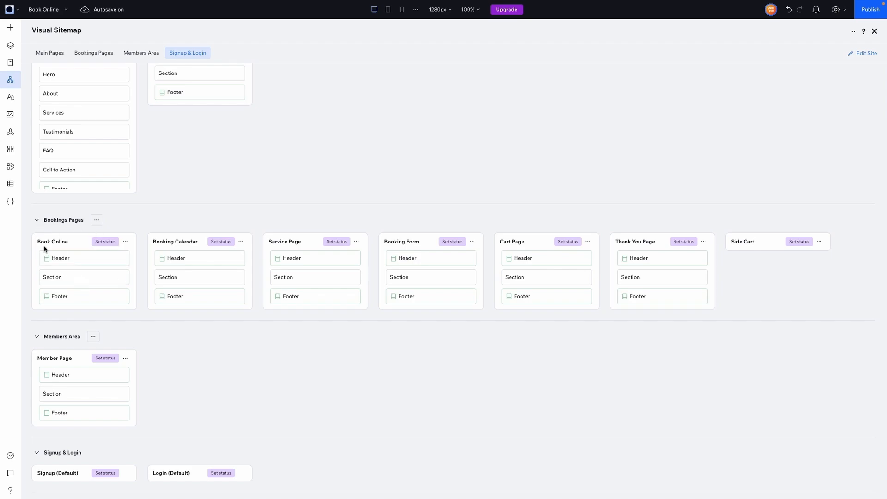
{"action": "mouse_move", "coordinate": [273, 245]}
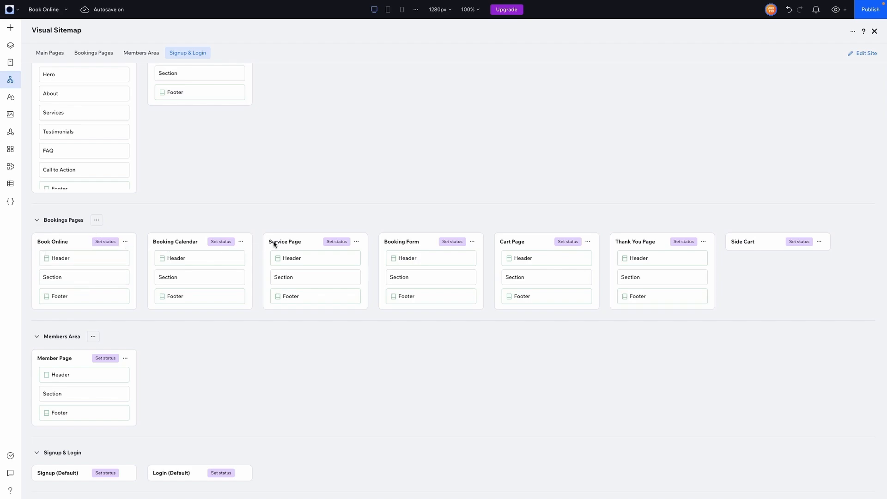
{"action": "mouse_move", "coordinate": [654, 247]}
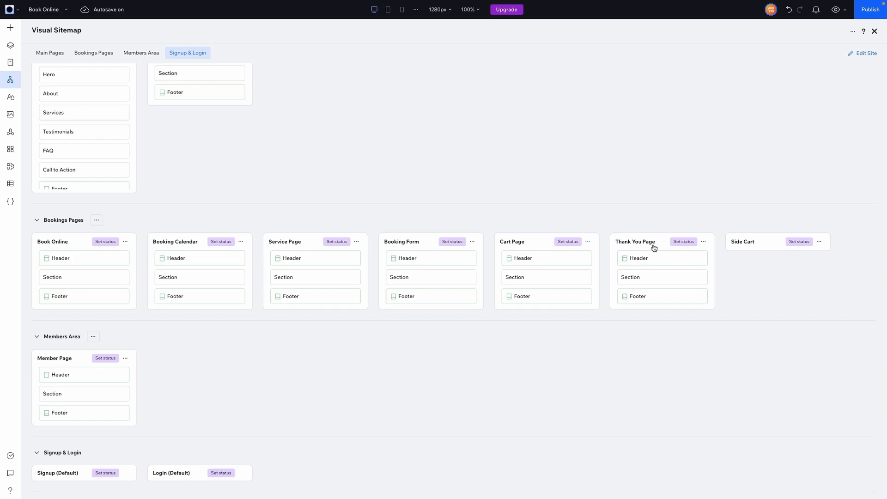
{"action": "mouse_move", "coordinate": [721, 245]}
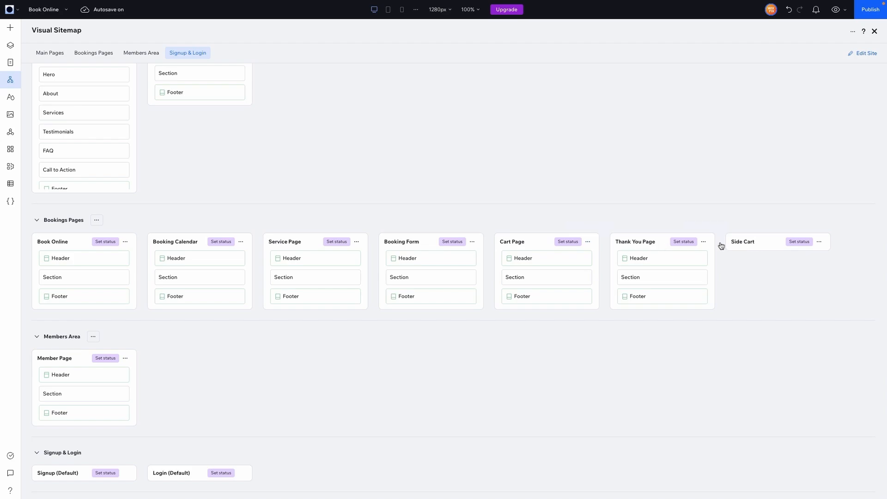
{"action": "mouse_move", "coordinate": [55, 375]}
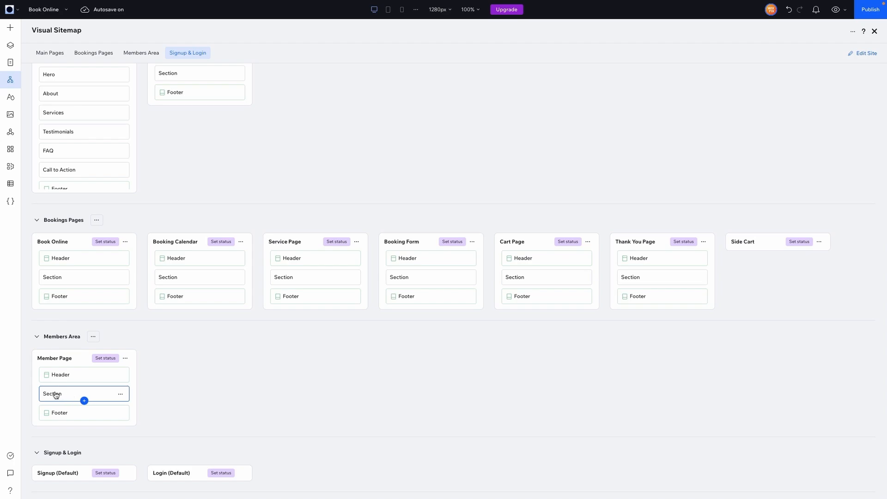
{"action": "mouse_move", "coordinate": [57, 395]}
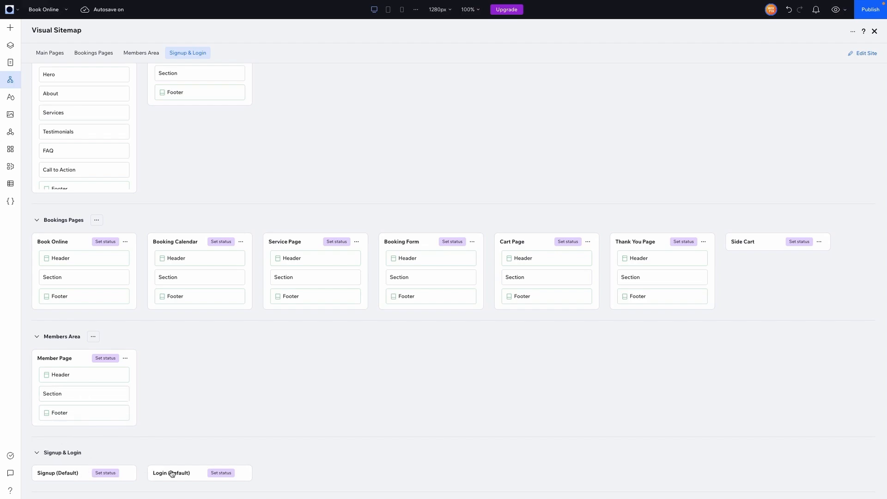
{"action": "mouse_move", "coordinate": [139, 473]}
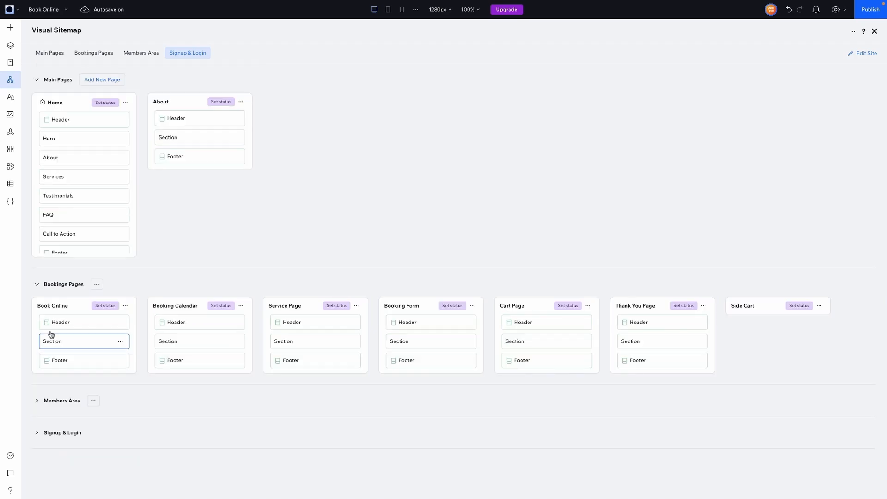
{"action": "left_click", "coordinate": [37, 285]}
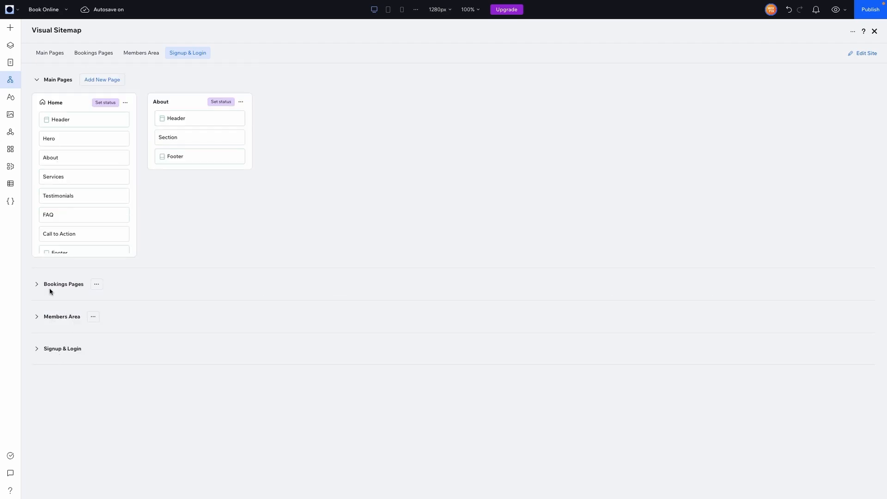
{"action": "left_click", "coordinate": [37, 285]}
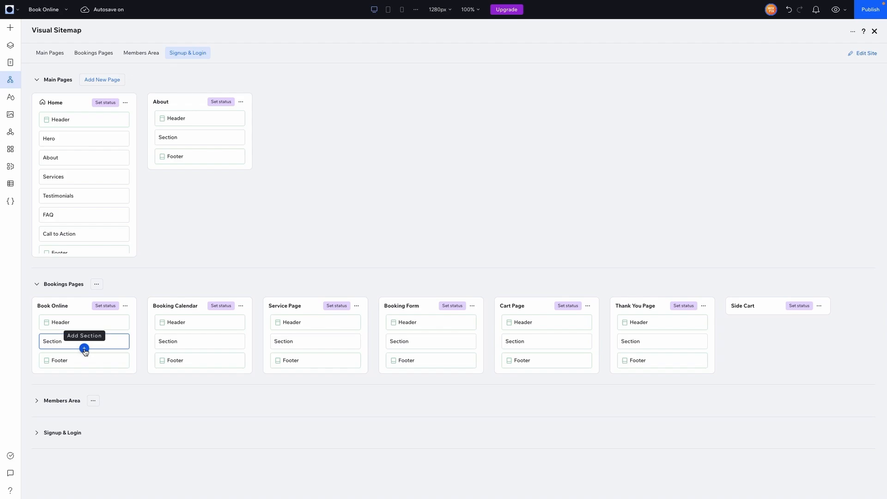
{"action": "mouse_move", "coordinate": [38, 403]}
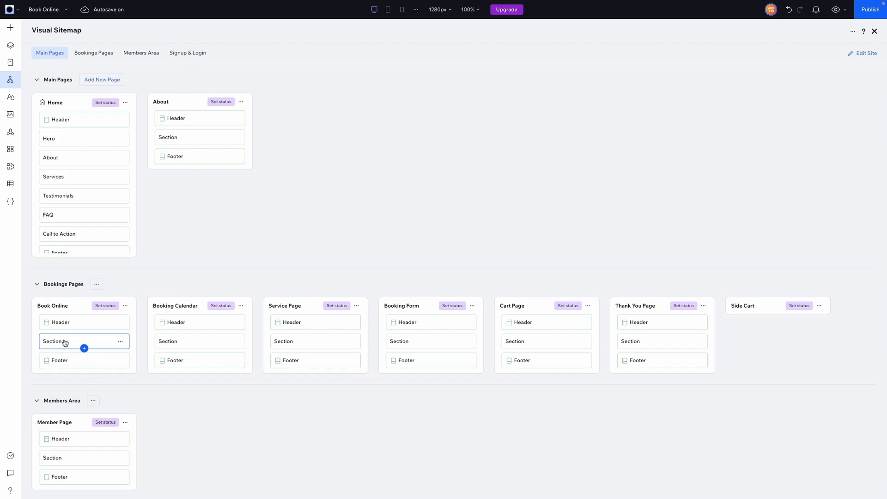
{"action": "mouse_move", "coordinate": [67, 343]}
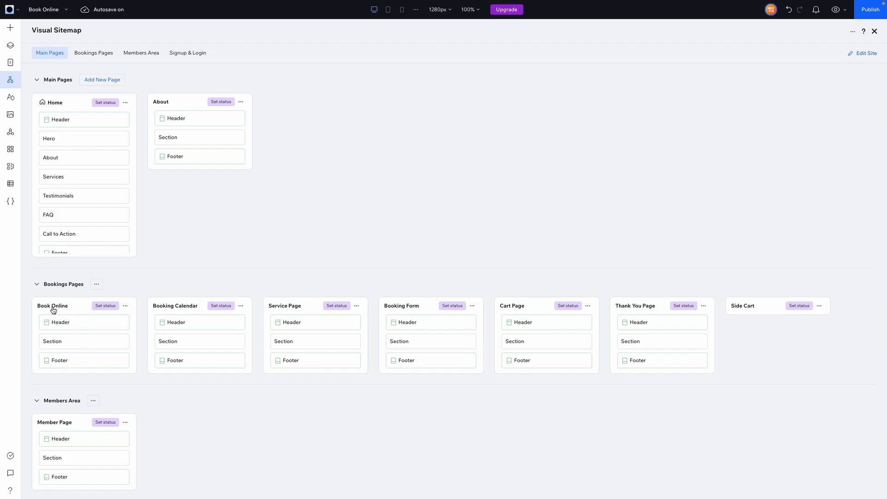
{"action": "mouse_move", "coordinate": [190, 285]}
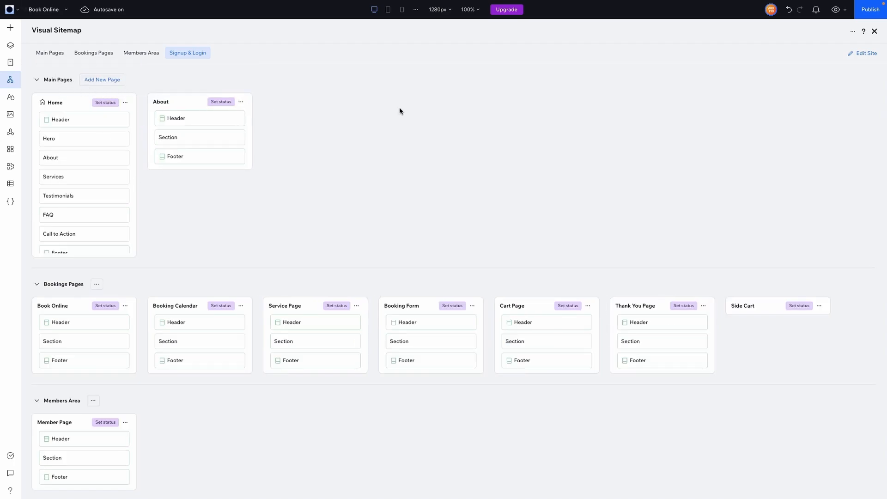
{"action": "mouse_move", "coordinate": [472, 104]}
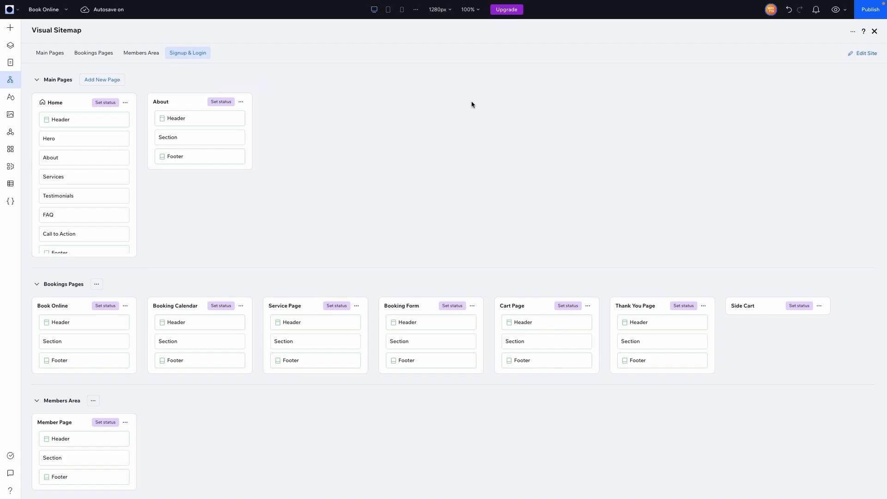
{"action": "mouse_move", "coordinate": [74, 336]}
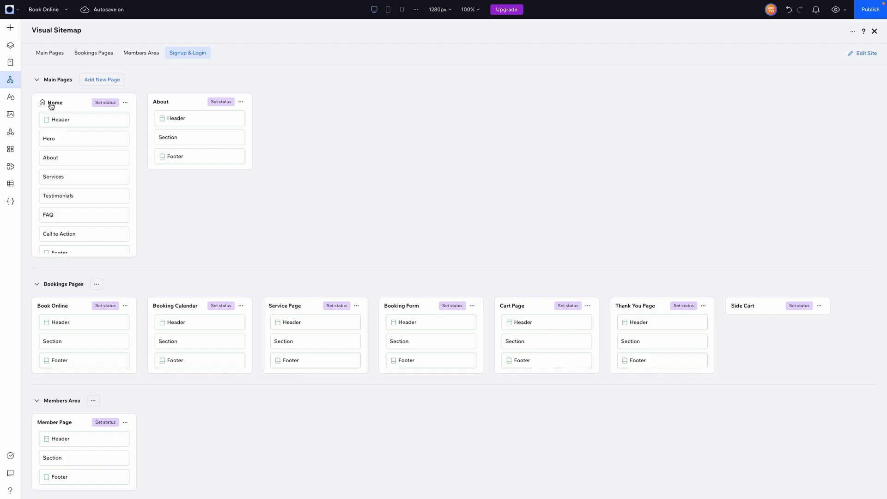
{"action": "mouse_move", "coordinate": [63, 207]}
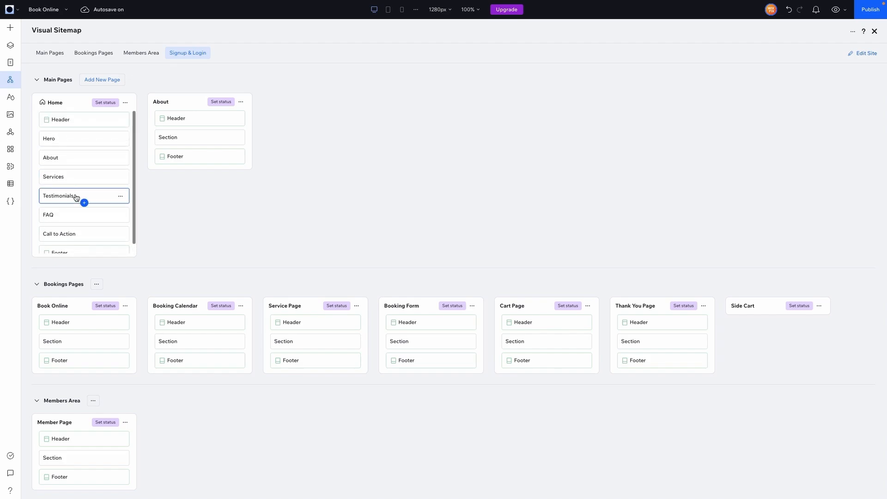
{"action": "mouse_move", "coordinate": [52, 139]}
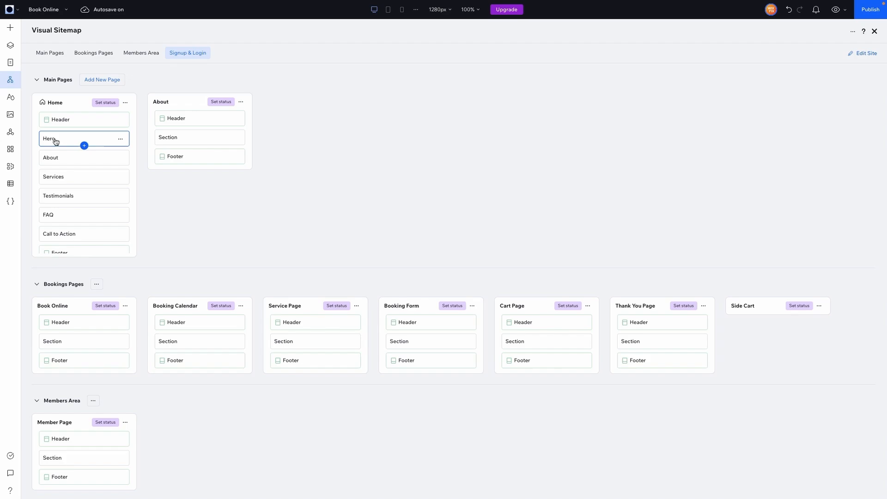
{"action": "mouse_move", "coordinate": [50, 142]}
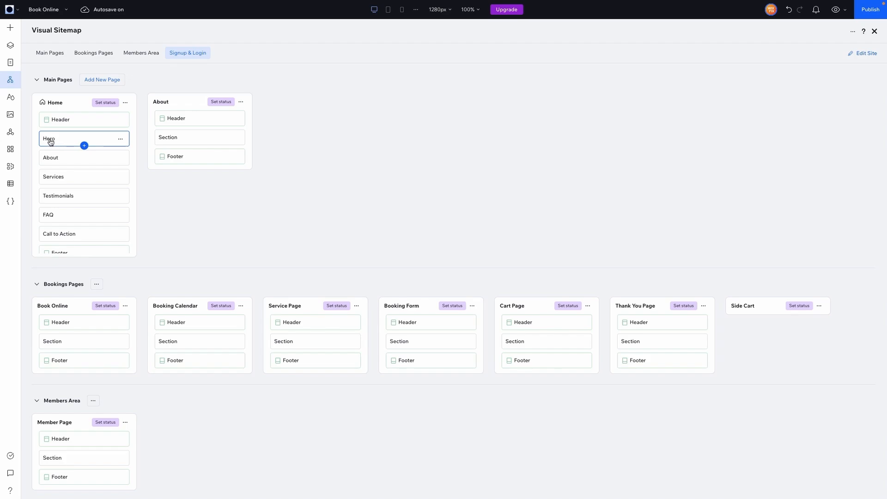
{"action": "mouse_move", "coordinate": [54, 160]}
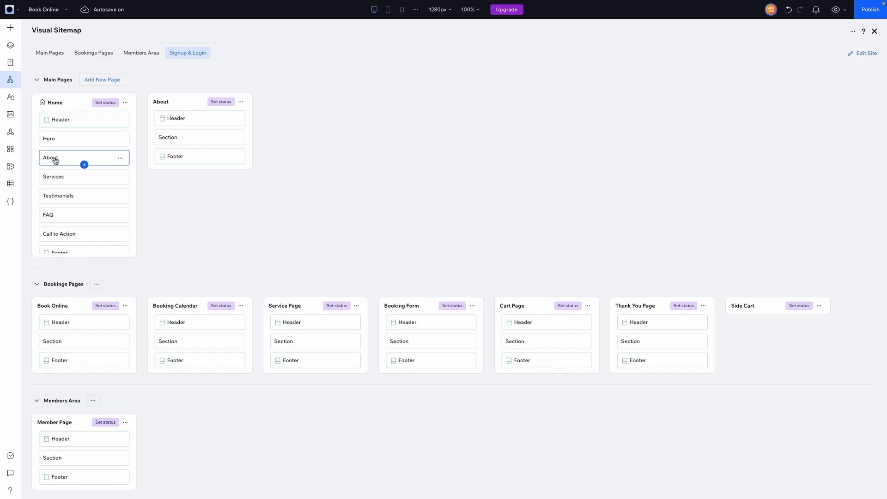
Review Home's section list and rename About's Section block to 'Page Title'
{"action": "left_click", "coordinate": [84, 214]}
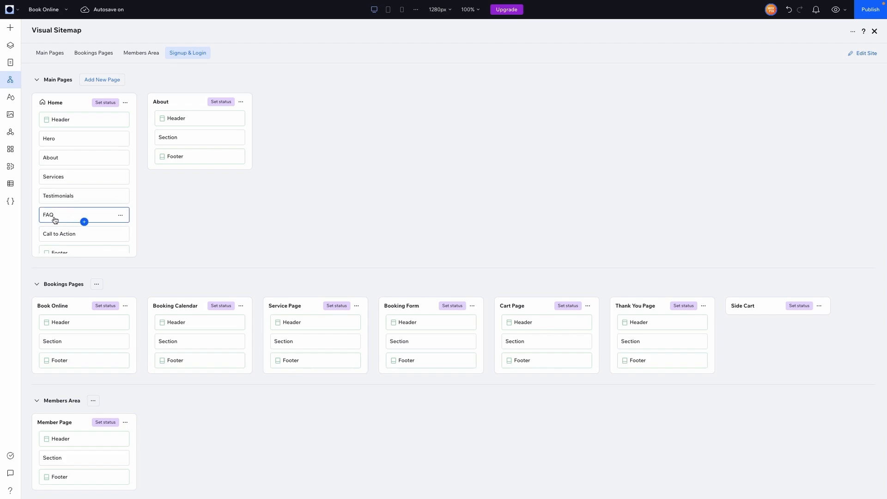
{"action": "scroll", "scroll_direction": "down", "scroll_amount": 3}
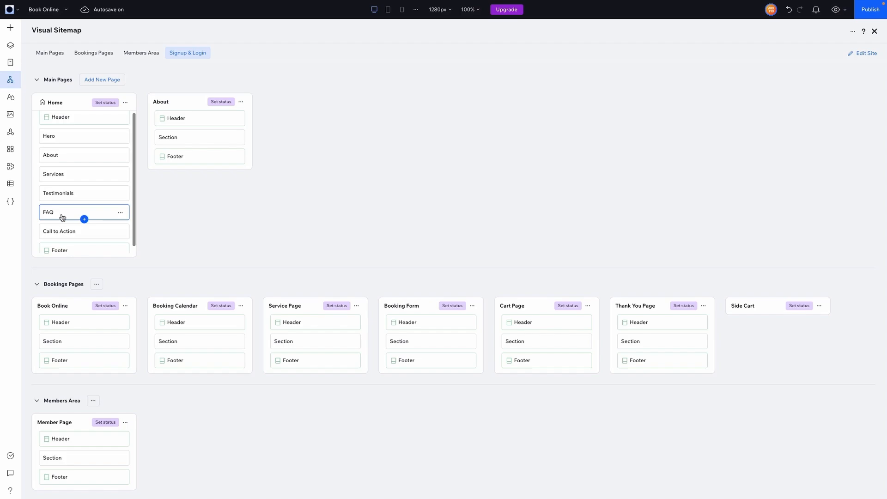
{"action": "scroll", "scroll_direction": "down", "scroll_amount": 3}
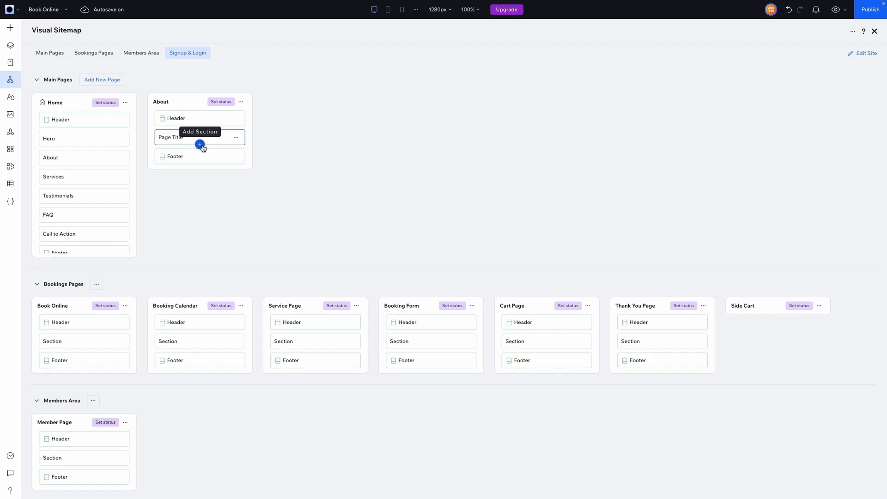
Add Mission Statement, Values, a blank section and Team below Page Title on About
{"action": "left_click", "coordinate": [199, 144]}
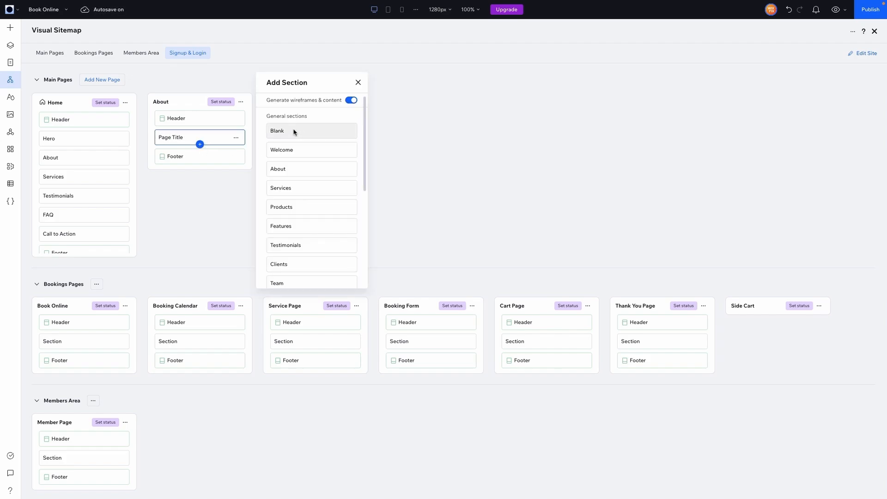
{"action": "left_click", "coordinate": [292, 131]}
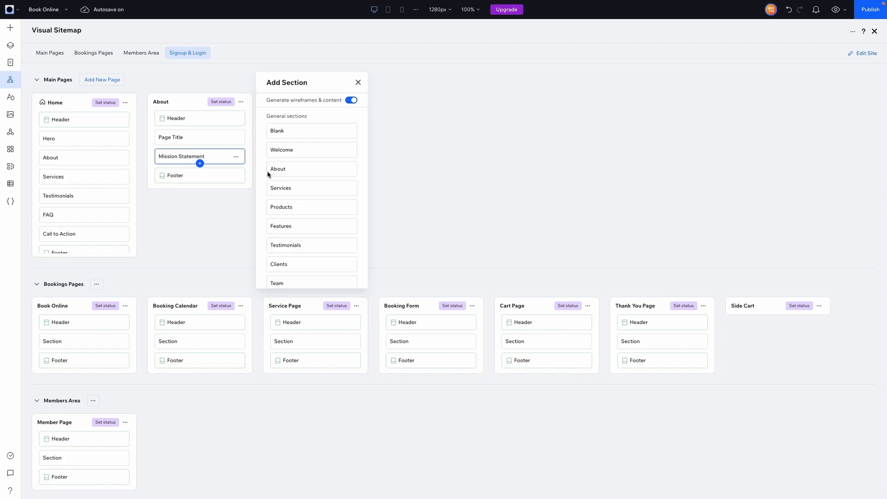
{"action": "left_click", "coordinate": [311, 131]}
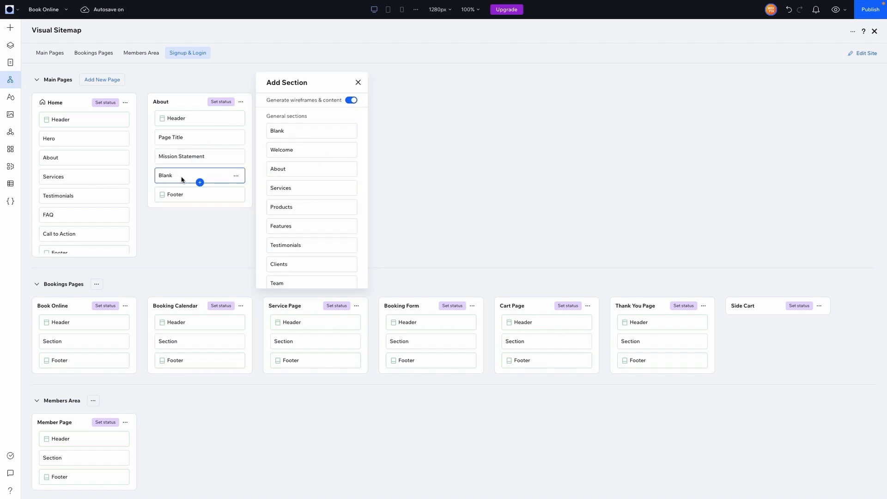
{"action": "double_click", "coordinate": [168, 175]}
{"action": "type", "text": "Values"}
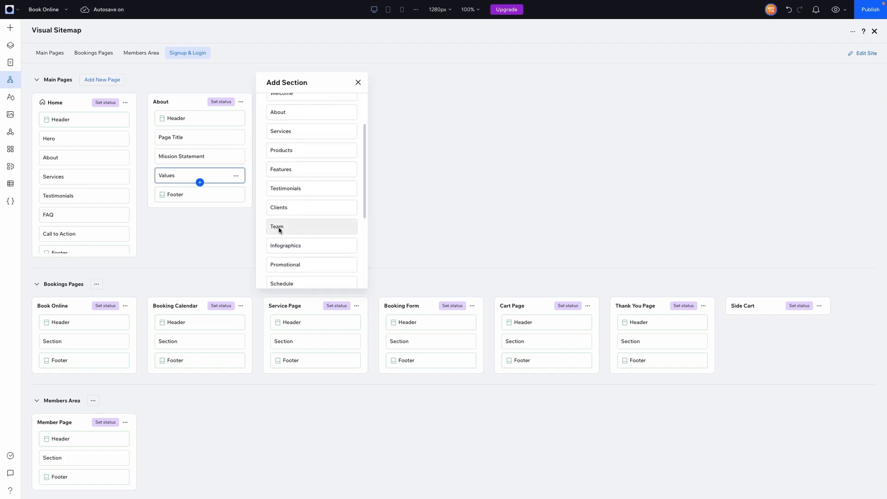
{"action": "left_click", "coordinate": [277, 226]}
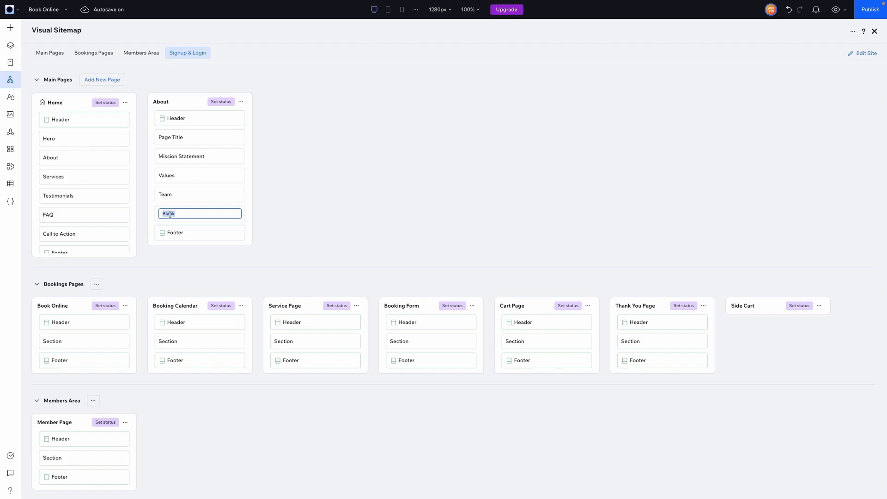
Name the blank section 'Join the Team - Call to Action'
{"action": "type", "text": "Join the"}
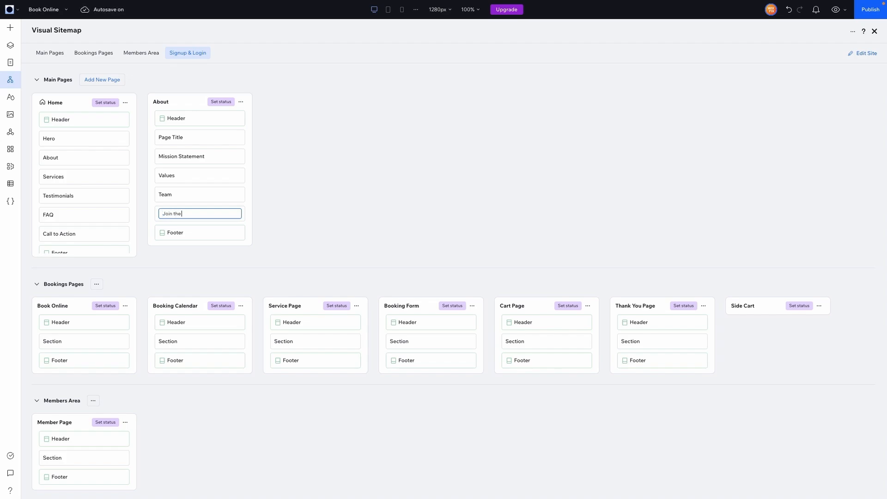
{"action": "type", "text": "Team - Call to"}
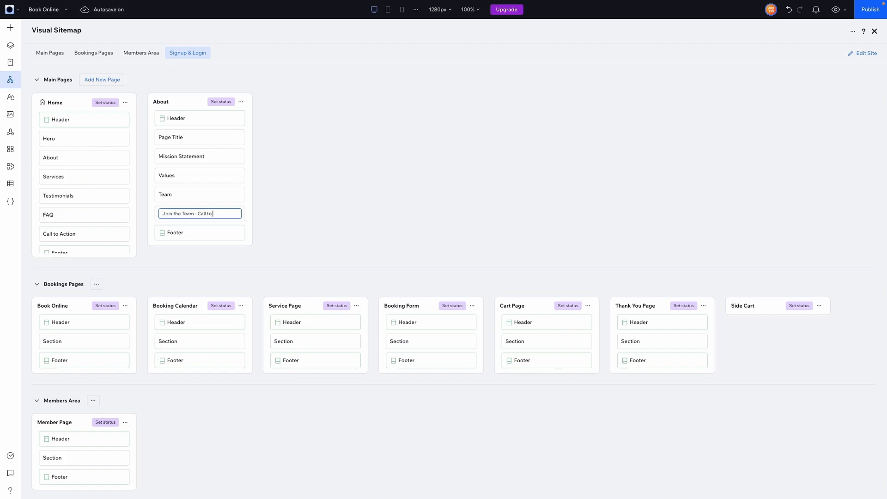
{"action": "type", "text": "Action"}
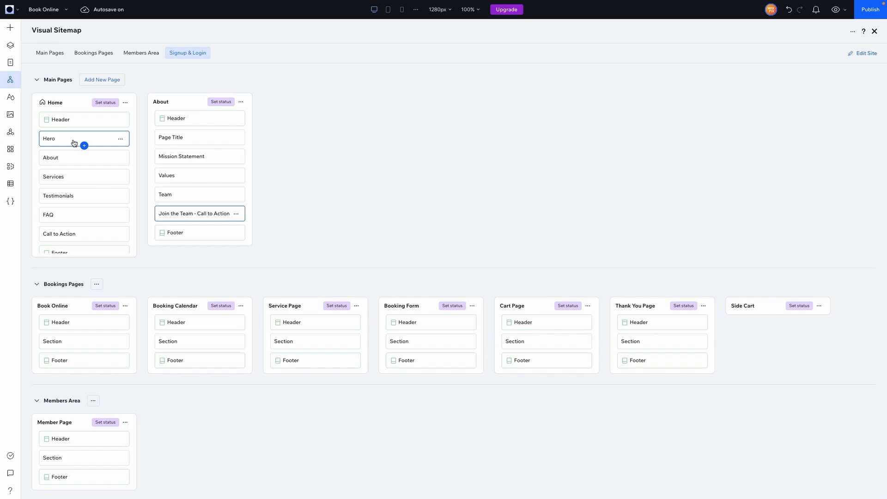
{"action": "mouse_move", "coordinate": [94, 140]}
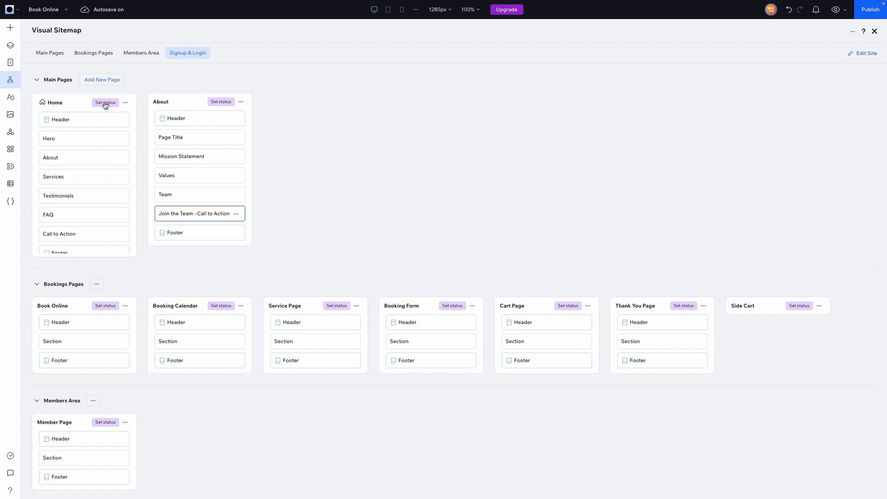
Try To do, In progress and Iterations statuses on Home, then clear its status
{"action": "left_click", "coordinate": [105, 101]}
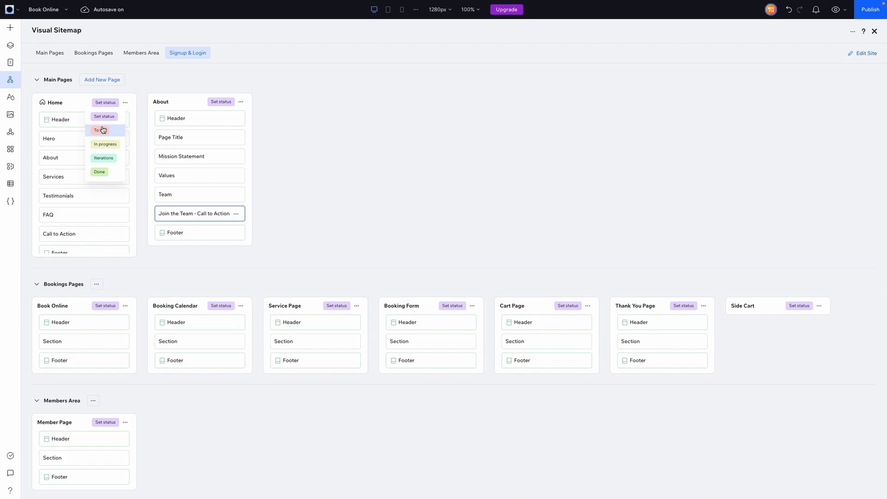
{"action": "mouse_move", "coordinate": [100, 139]}
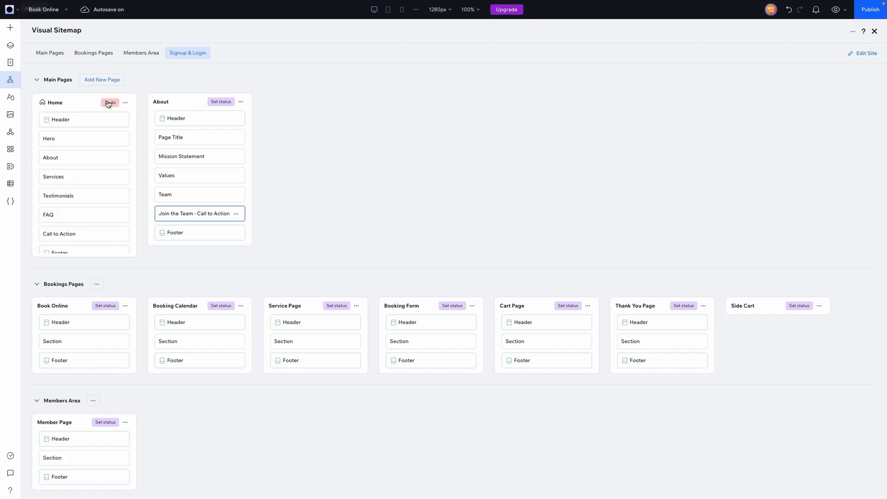
{"action": "left_click", "coordinate": [109, 102]}
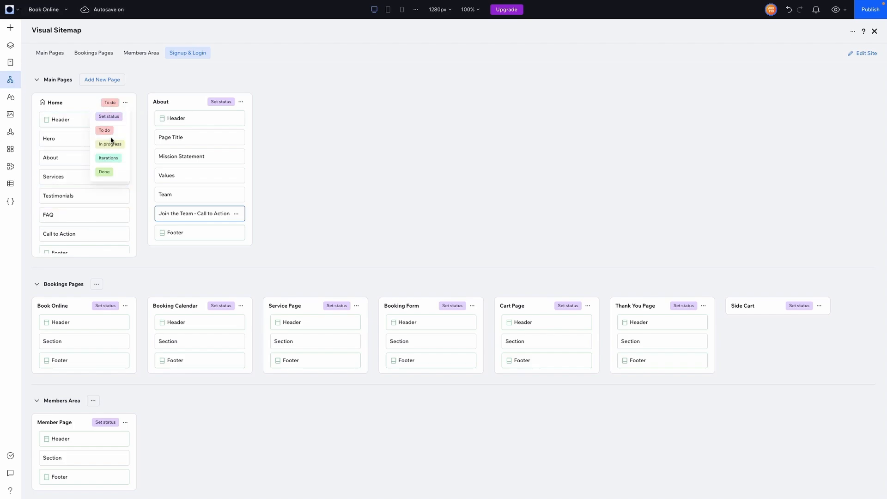
{"action": "left_click", "coordinate": [109, 143]}
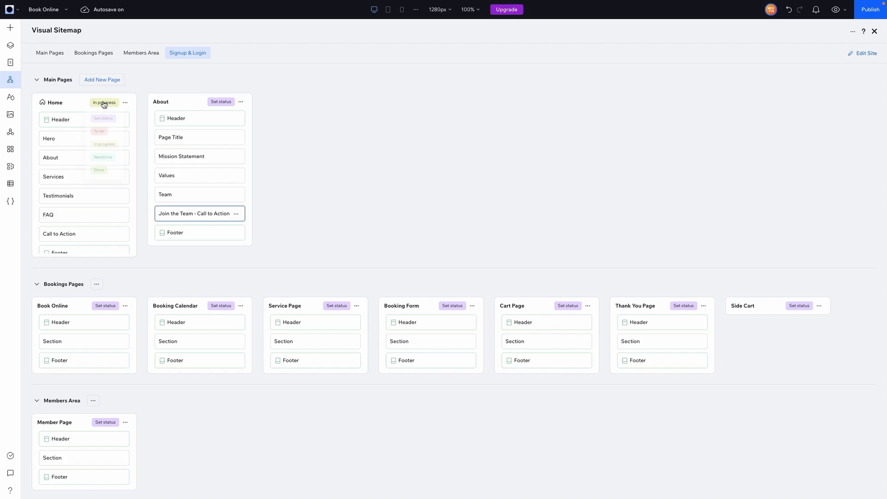
{"action": "left_click", "coordinate": [103, 156]}
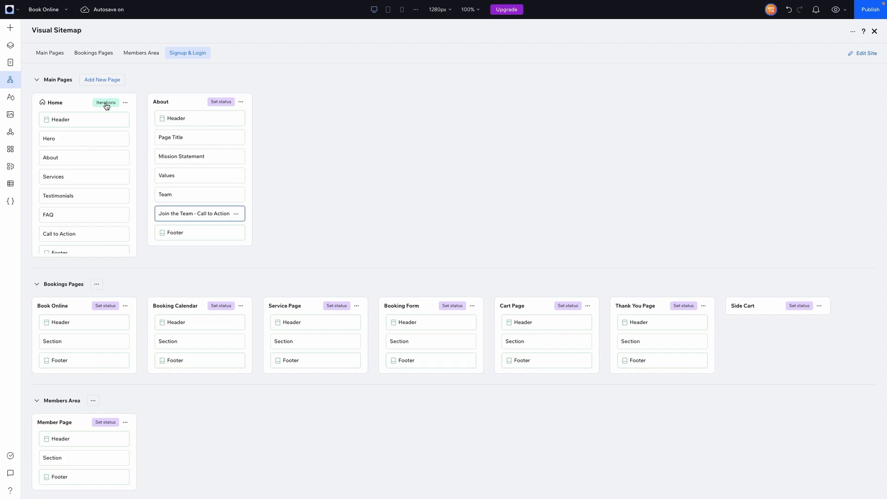
{"action": "left_click", "coordinate": [106, 103]}
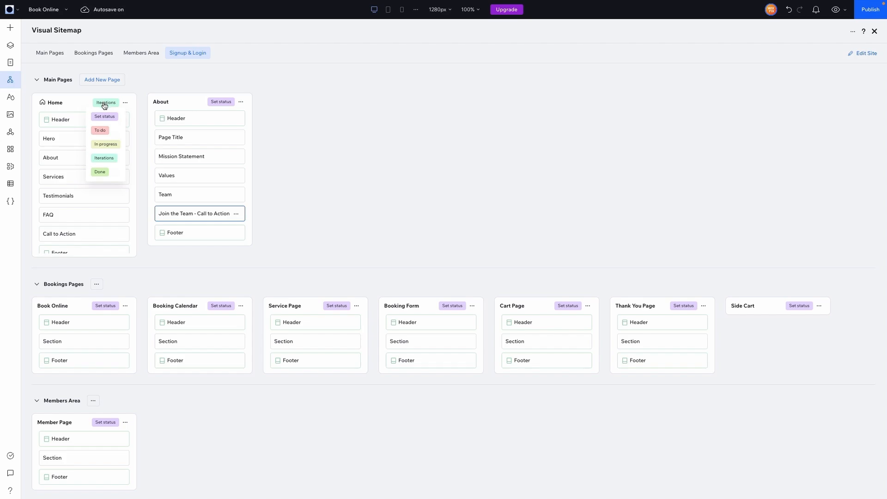
{"action": "left_click", "coordinate": [99, 172]}
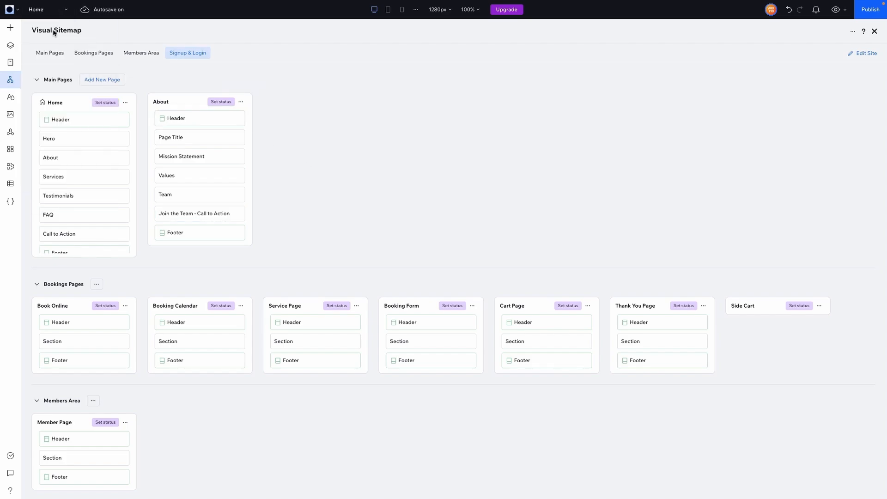
{"action": "mouse_move", "coordinate": [873, 31]}
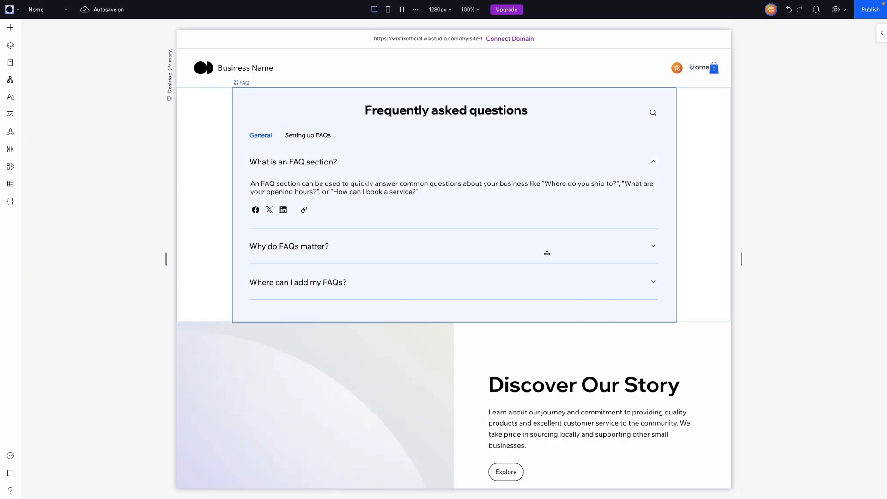
{"action": "scroll", "scroll_direction": "down", "scroll_amount": 3}
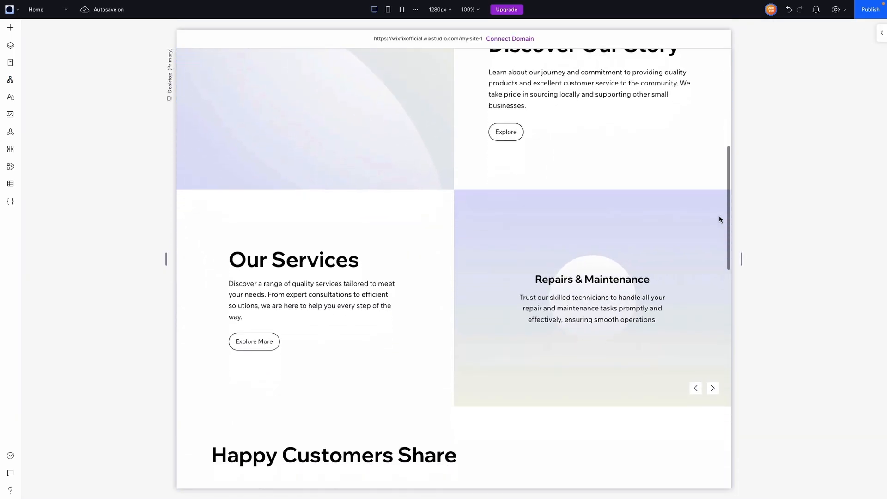
{"action": "scroll", "scroll_direction": "down", "scroll_amount": 3}
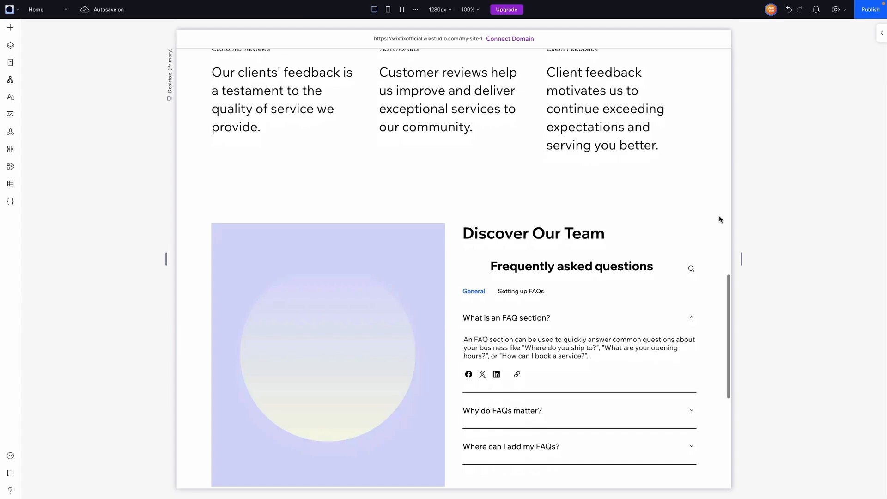
{"action": "scroll", "scroll_direction": "up", "scroll_amount": 3}
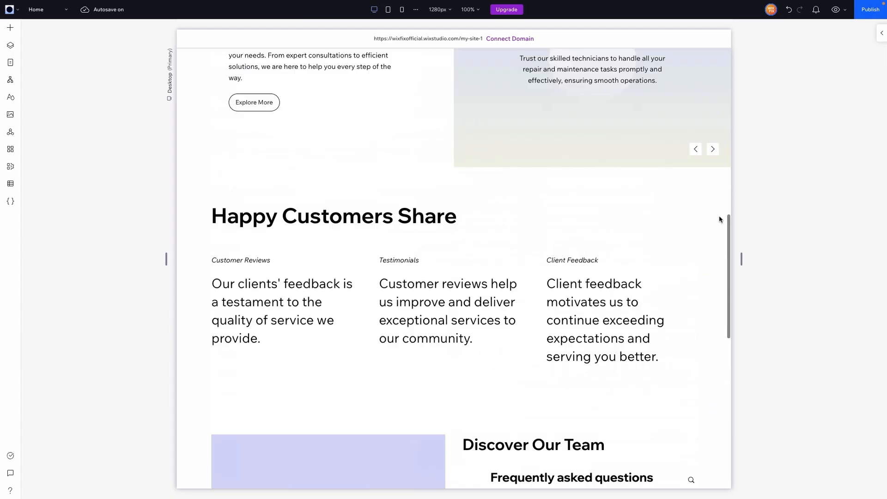
{"action": "scroll", "scroll_direction": "down", "scroll_amount": 3}
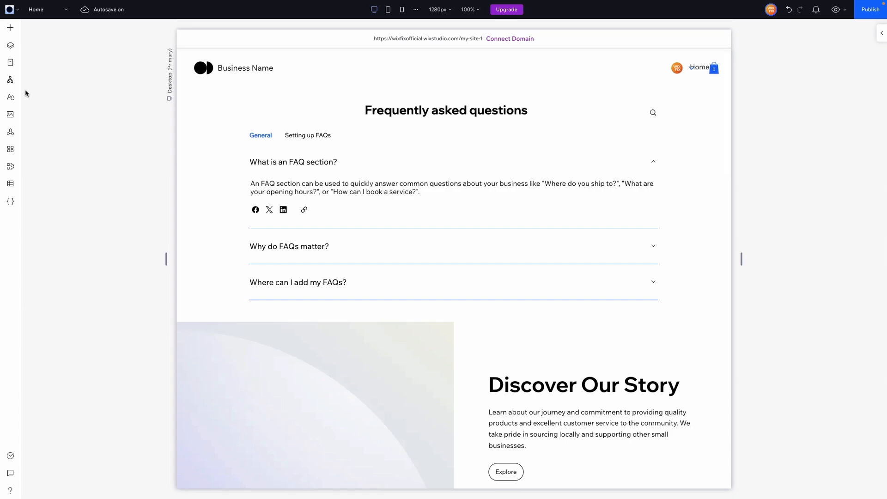
{"action": "left_click", "coordinate": [443, 166]}
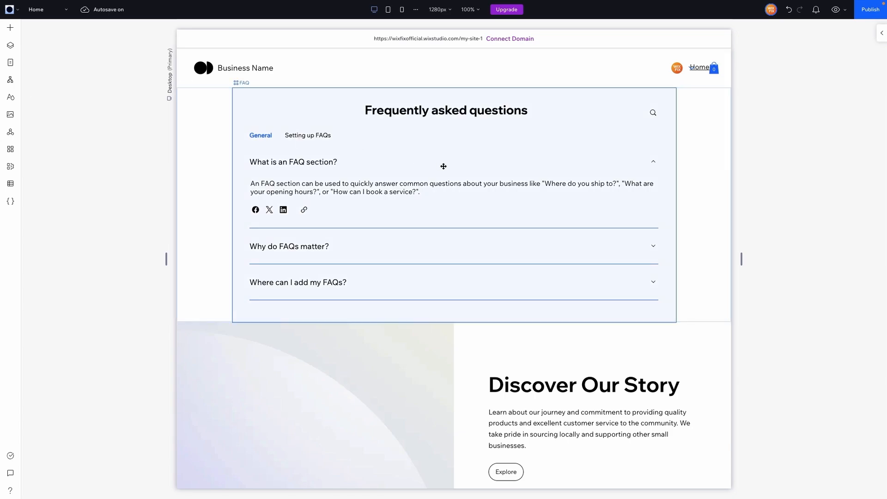
{"action": "mouse_move", "coordinate": [658, 194]}
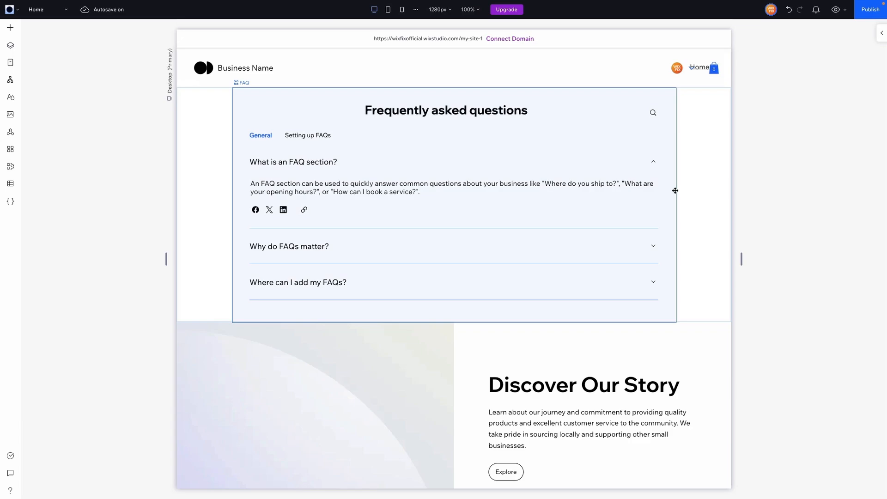
{"action": "mouse_move", "coordinate": [514, 200]}
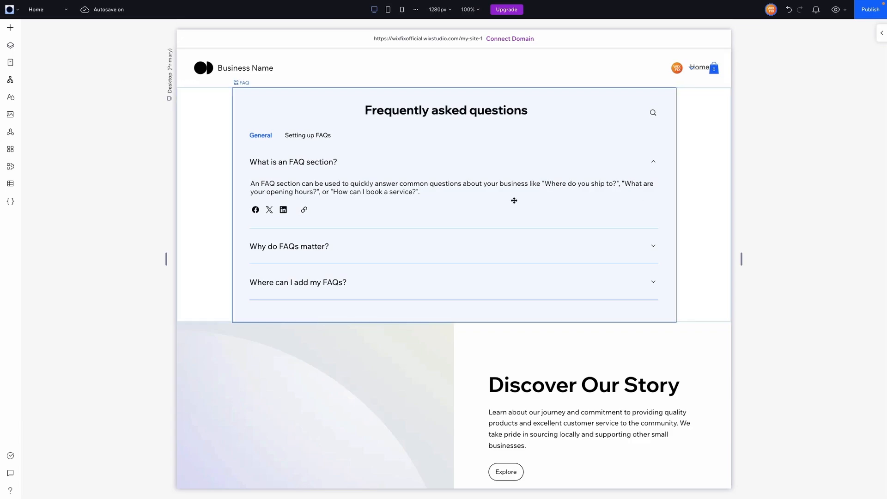
{"action": "scroll", "scroll_direction": "down", "scroll_amount": 3}
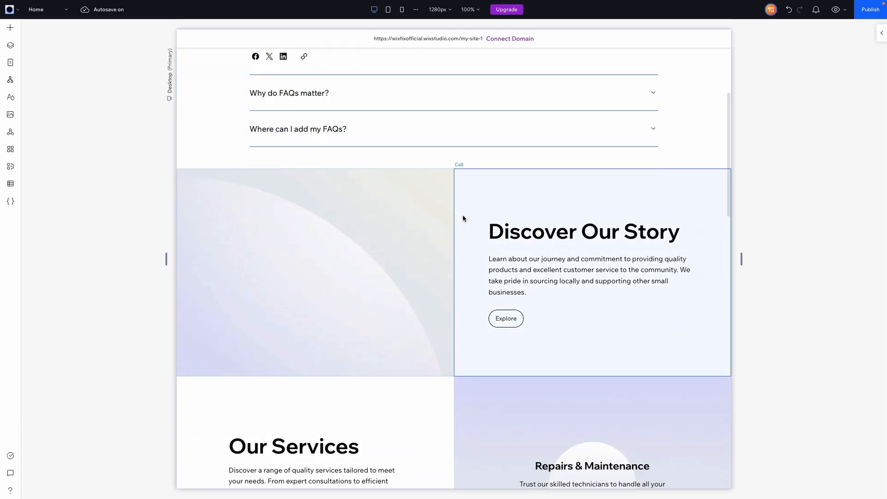
{"action": "scroll", "scroll_direction": "down", "scroll_amount": 3}
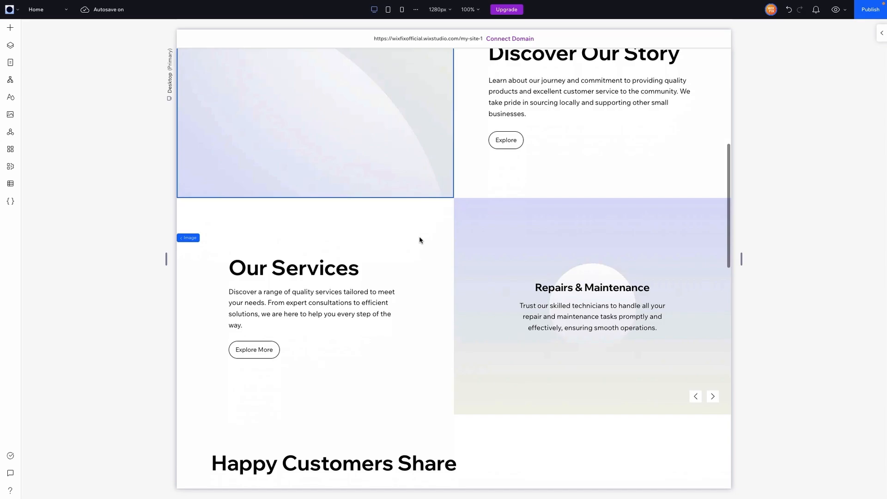
{"action": "left_click", "coordinate": [293, 268]}
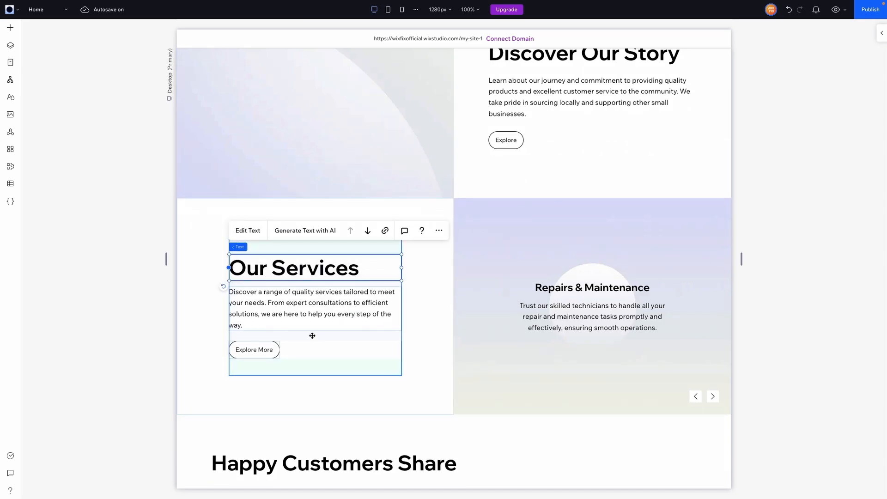
{"action": "scroll", "scroll_direction": "down", "scroll_amount": 3}
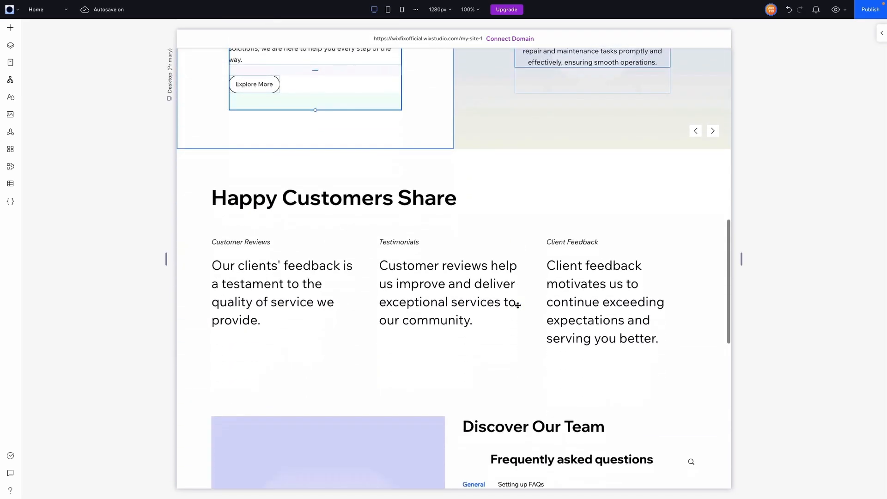
{"action": "scroll", "scroll_direction": "down", "scroll_amount": 3}
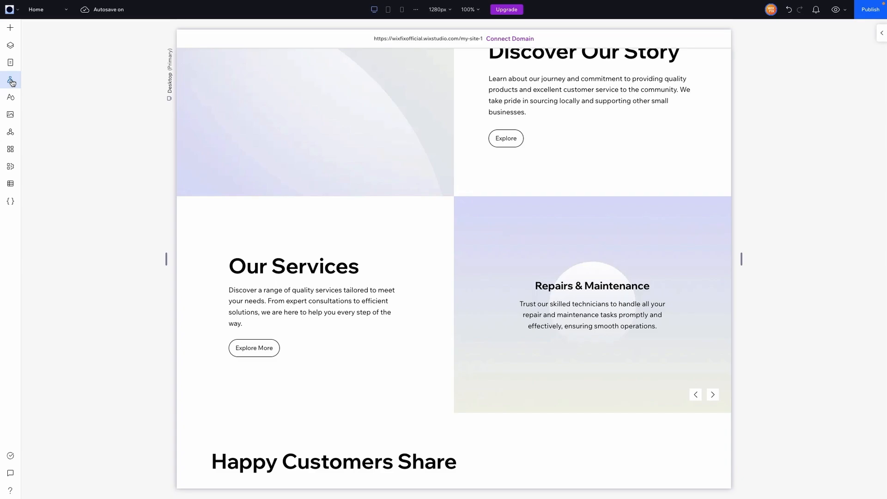
{"action": "left_click", "coordinate": [10, 81]}
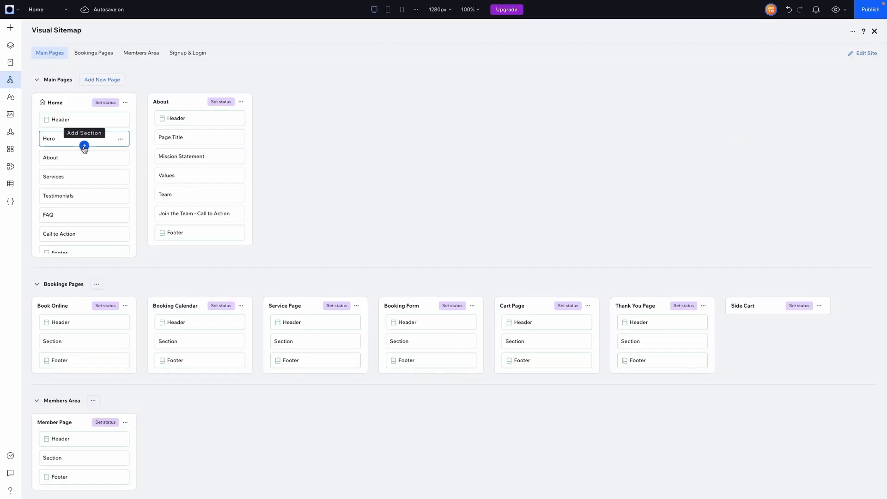
{"action": "left_click", "coordinate": [84, 146]}
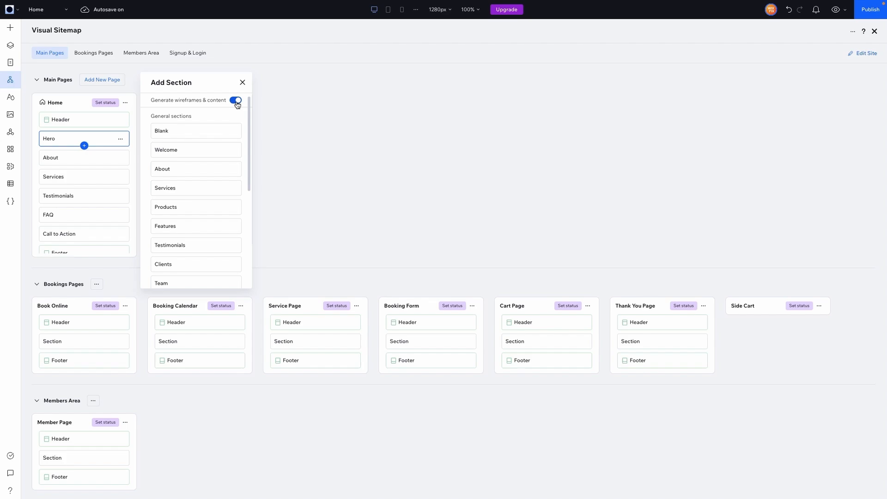
{"action": "left_click", "coordinate": [235, 100]}
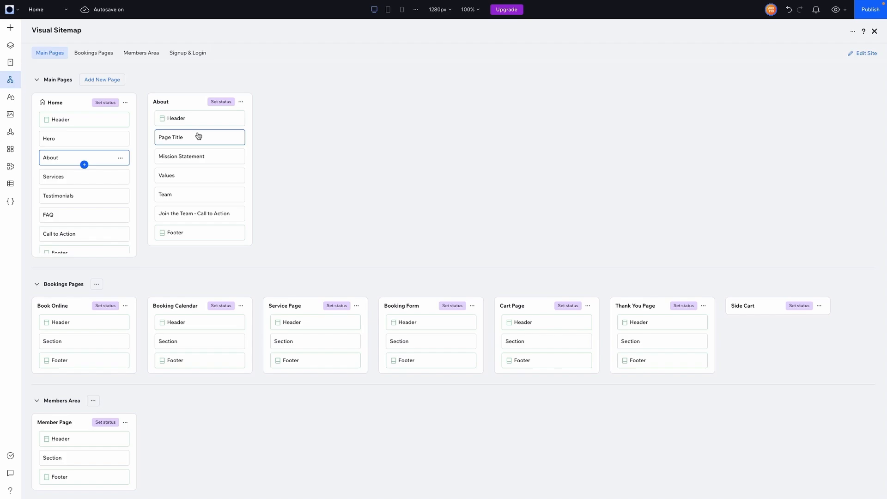
{"action": "mouse_move", "coordinate": [678, 42]}
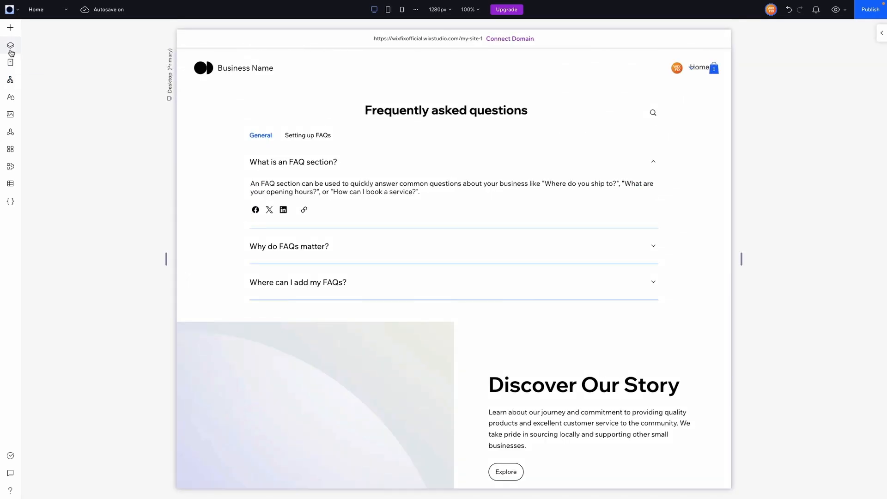
Expand the Hero layer in Layers to confirm FAQ is nested, then return to the Visual Sitemap
{"action": "left_click", "coordinate": [11, 46]}
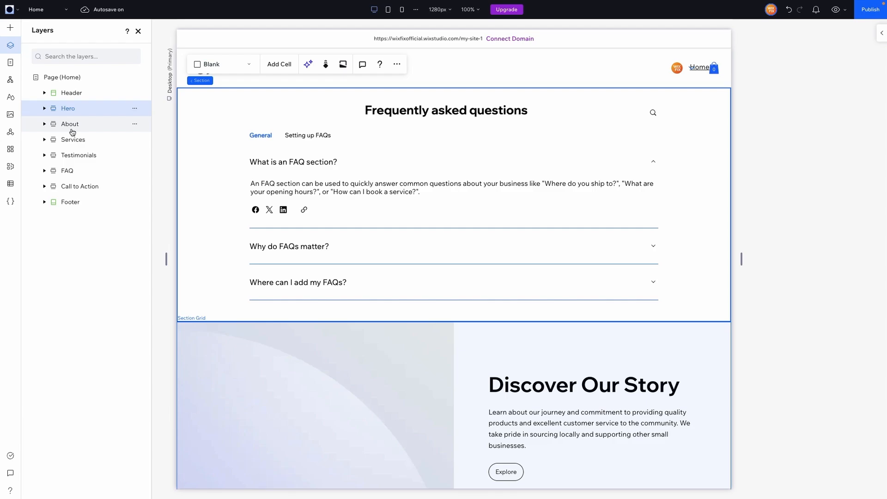
{"action": "left_click", "coordinate": [72, 139]}
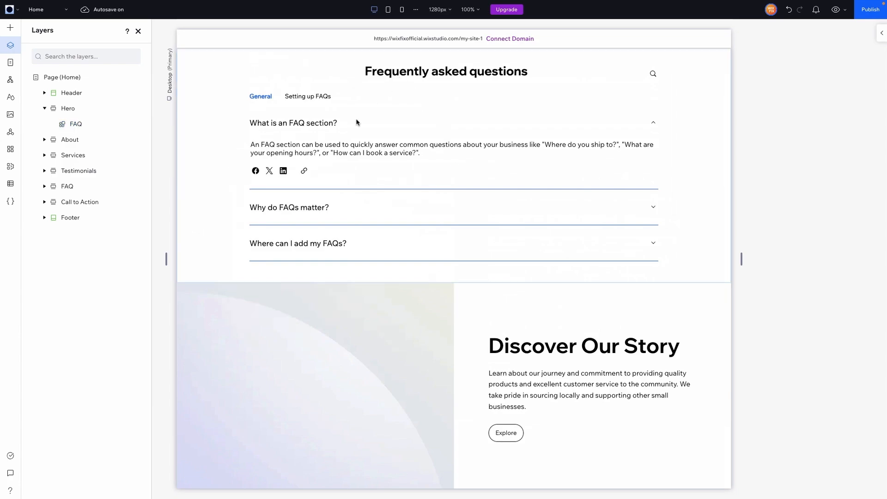
{"action": "left_click", "coordinate": [67, 109]}
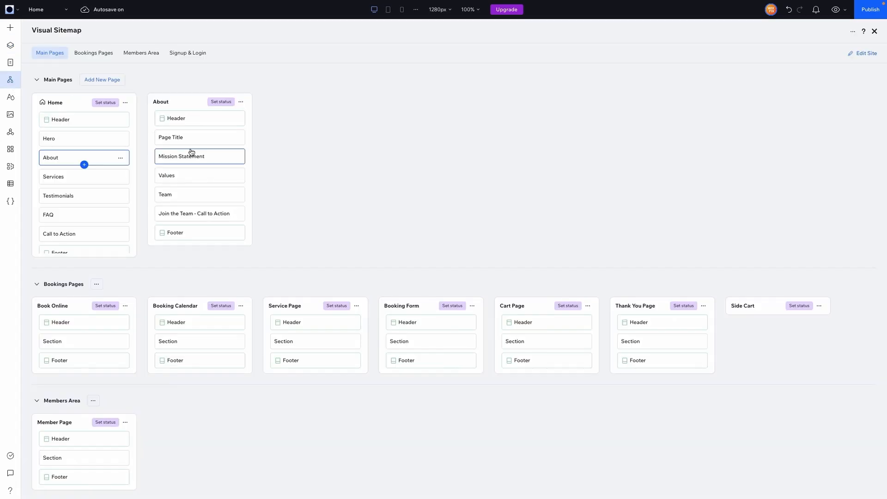
Toggle 'Generate wireframes & content' in Add Section without adding, then exit the Visual Sitemap to Home
{"action": "left_click", "coordinate": [84, 165]}
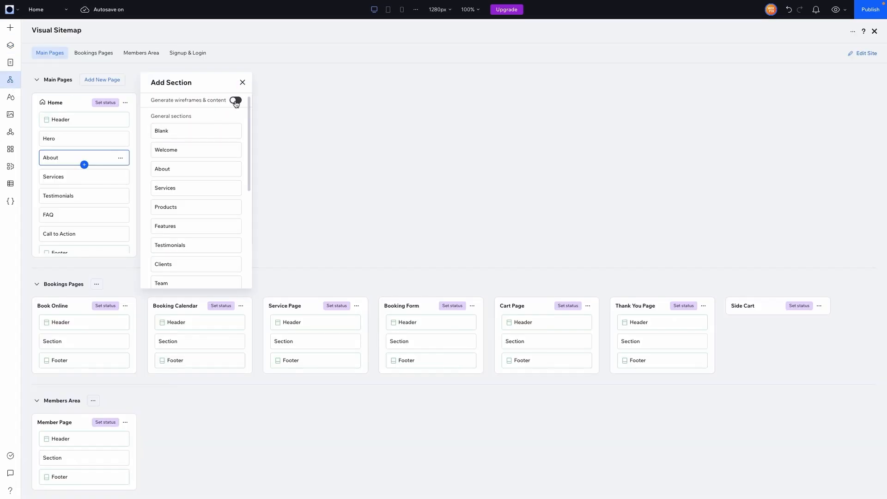
{"action": "left_click", "coordinate": [235, 100]}
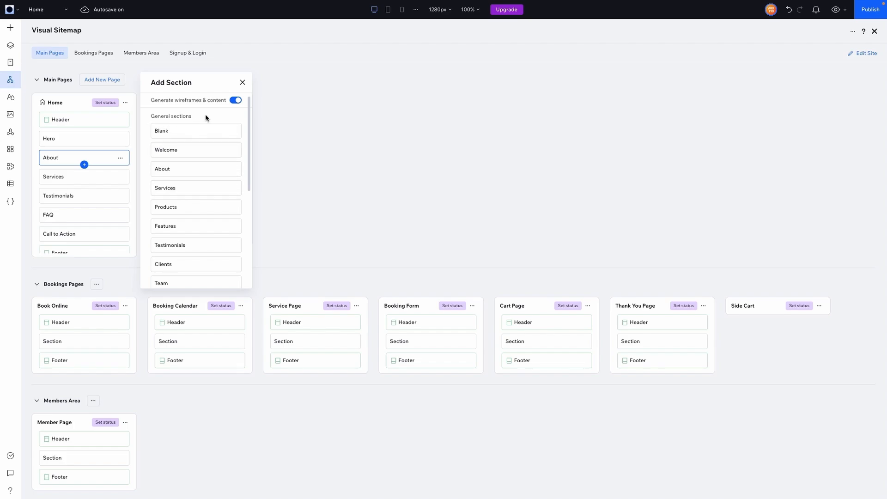
{"action": "left_click", "coordinate": [236, 99]}
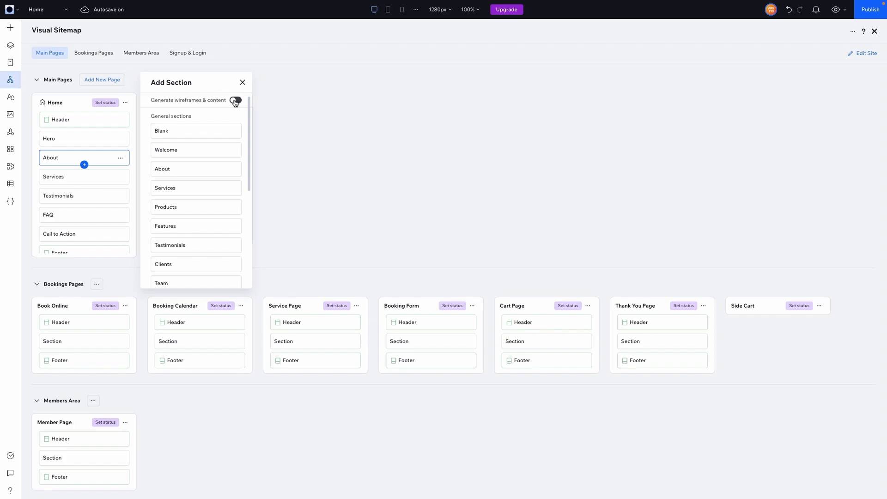
{"action": "scroll", "scroll_direction": "down", "scroll_amount": 3}
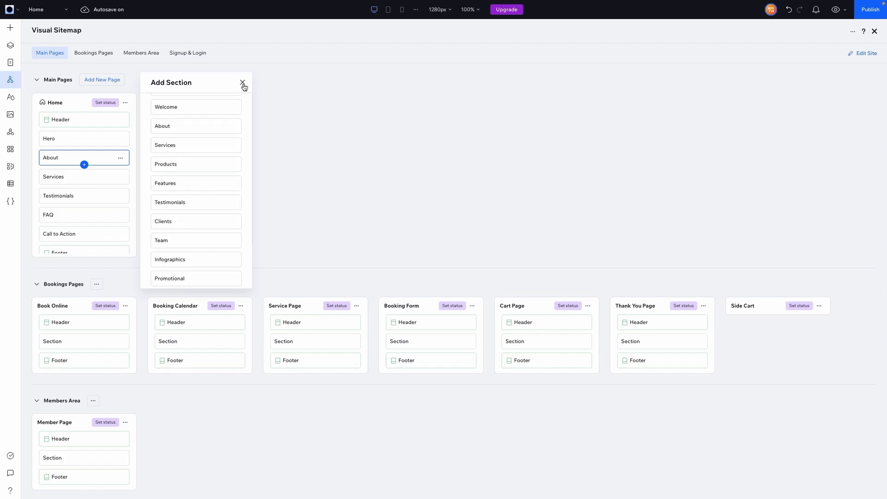
{"action": "left_click", "coordinate": [242, 83]}
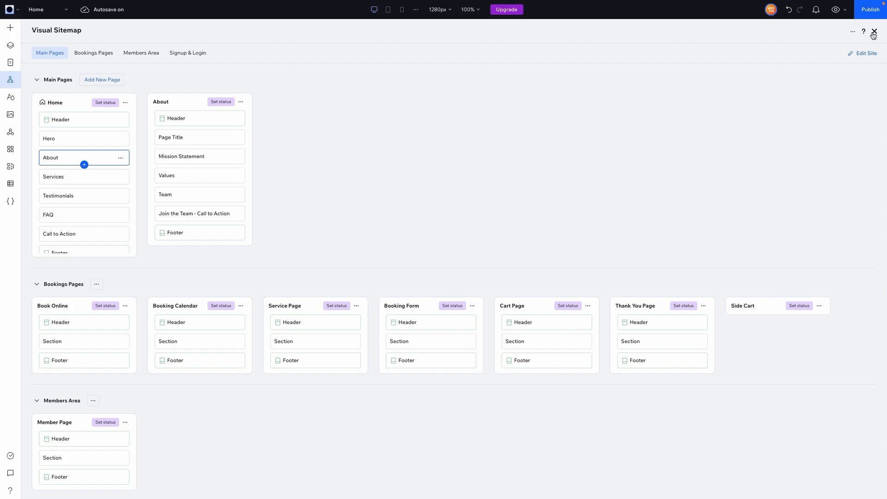
{"action": "left_click", "coordinate": [873, 31]}
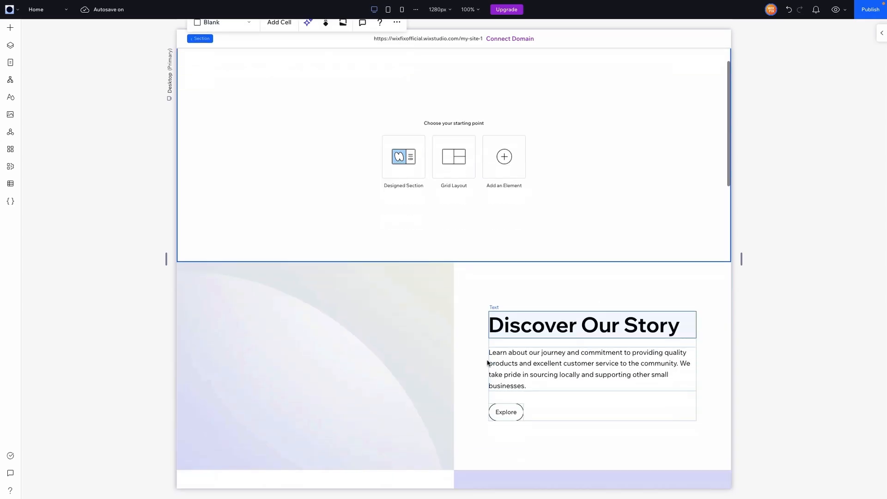
Rename the Home page's empty top section layer to Hero in the Layers panel
{"action": "left_click", "coordinate": [11, 44]}
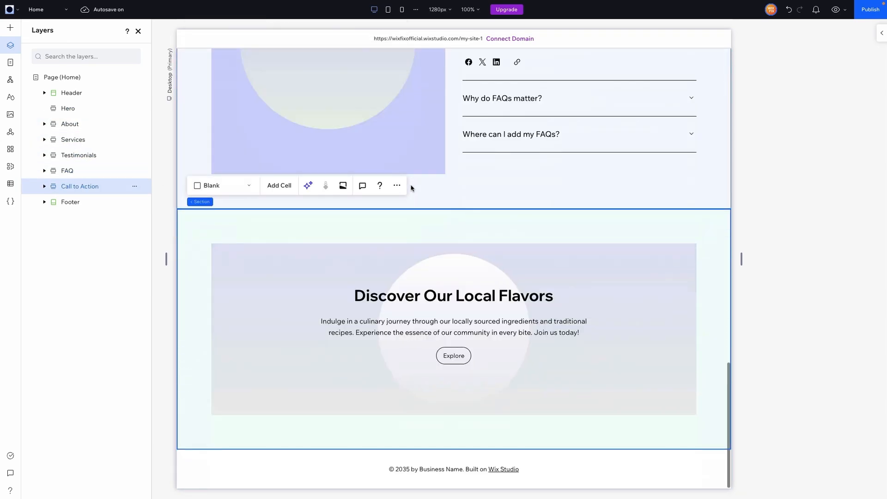
{"action": "mouse_move", "coordinate": [74, 170]}
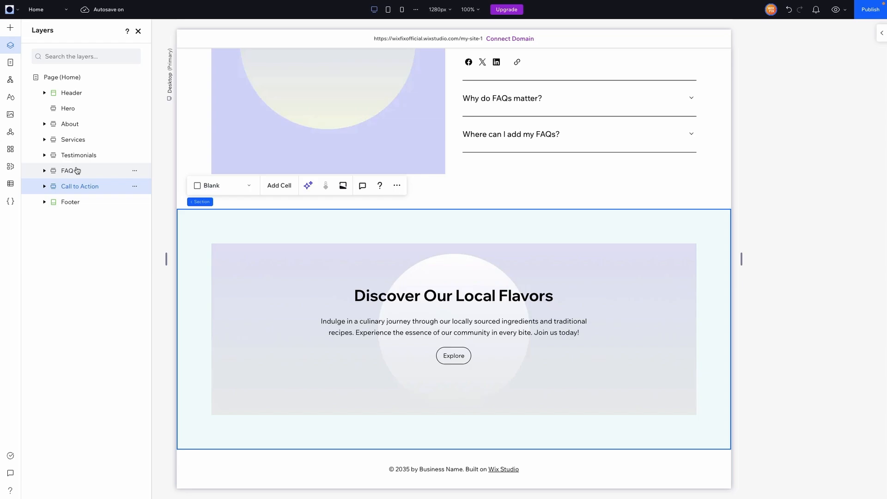
{"action": "mouse_move", "coordinate": [79, 133]}
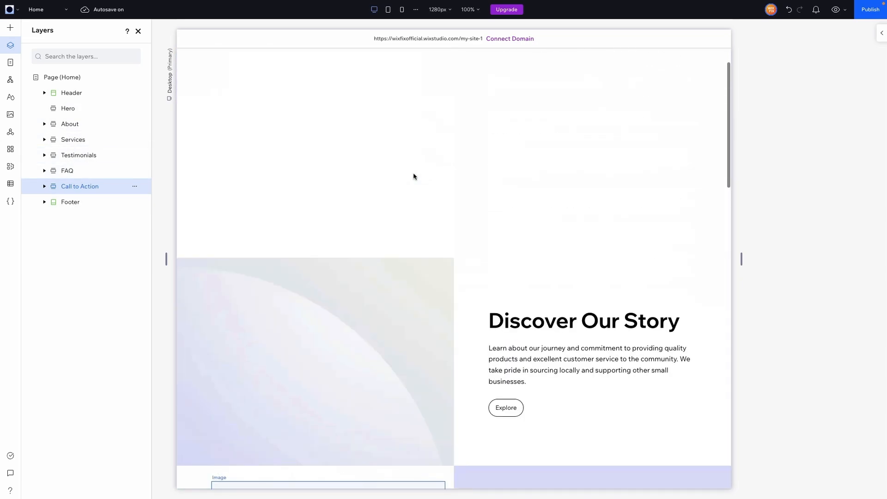
{"action": "left_click", "coordinate": [68, 108]}
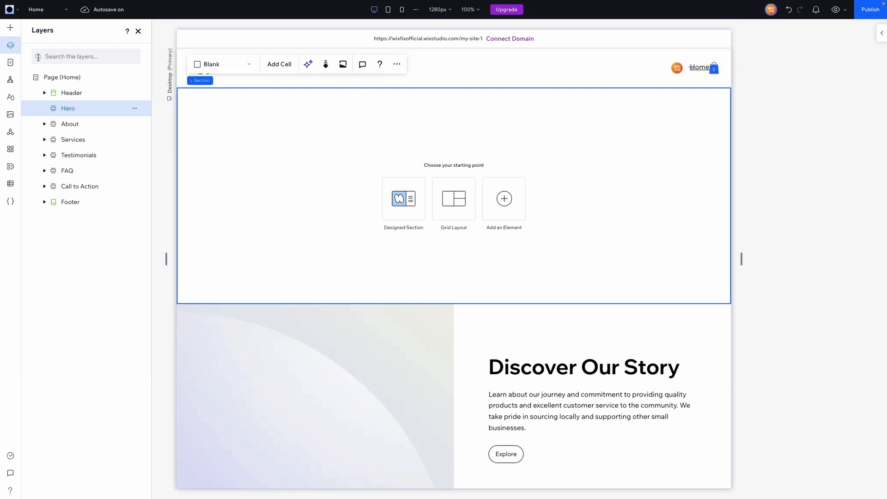
{"action": "mouse_move", "coordinate": [62, 61]}
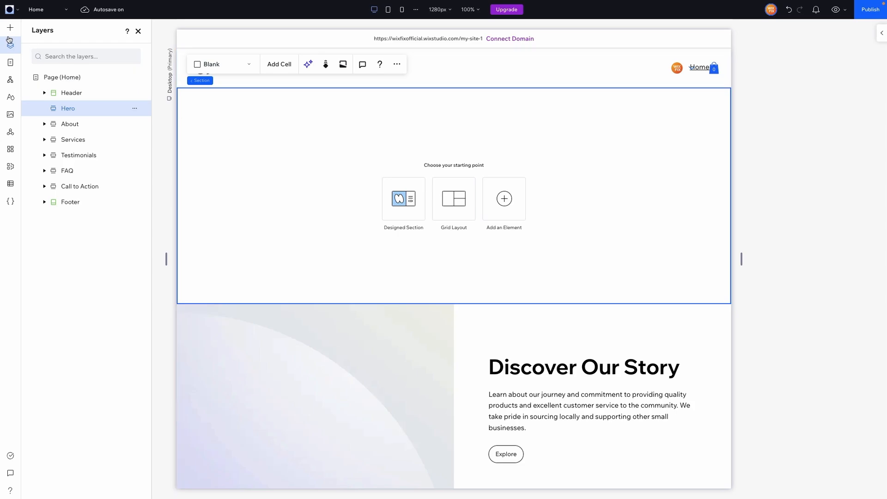
Add the saved _Empty Section asset to the top of the Home page
{"action": "left_click", "coordinate": [10, 28]}
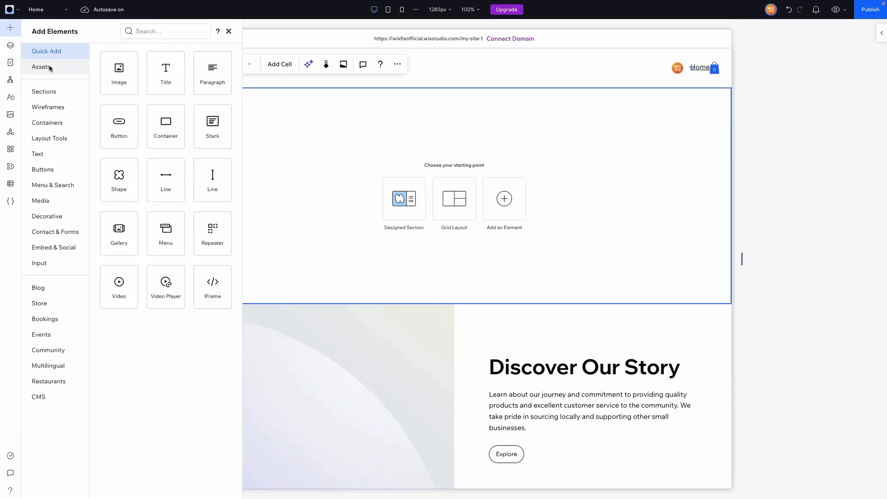
{"action": "left_click", "coordinate": [41, 67]}
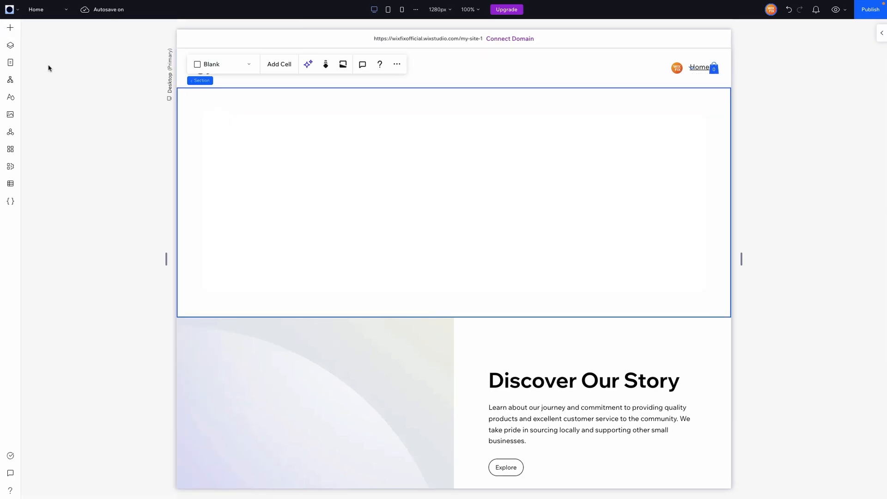
{"action": "left_click", "coordinate": [10, 46]}
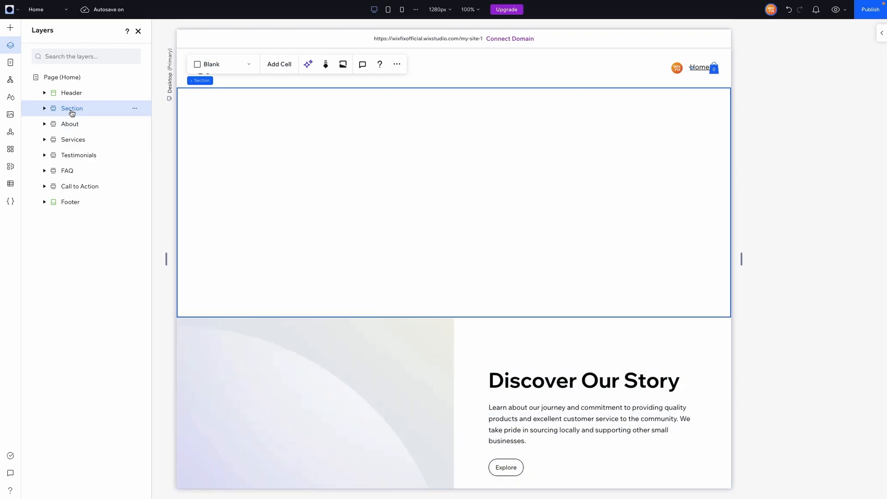
{"action": "mouse_move", "coordinate": [64, 111]}
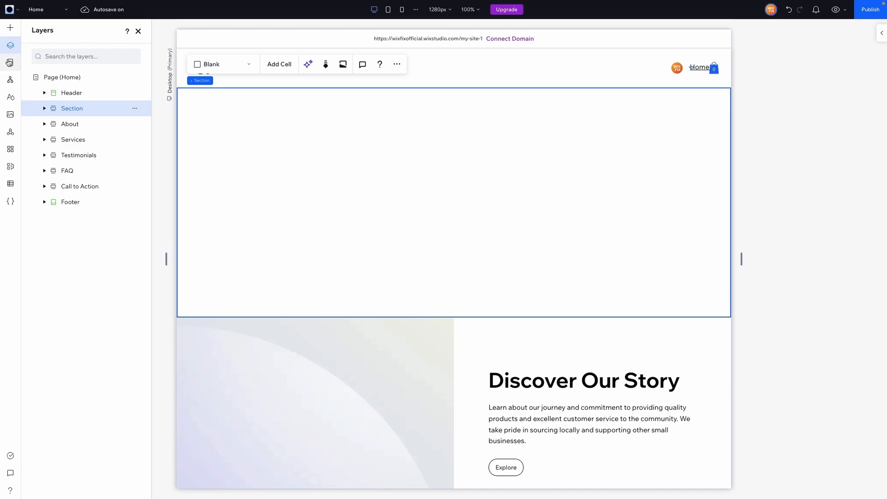
{"action": "left_click", "coordinate": [9, 27]}
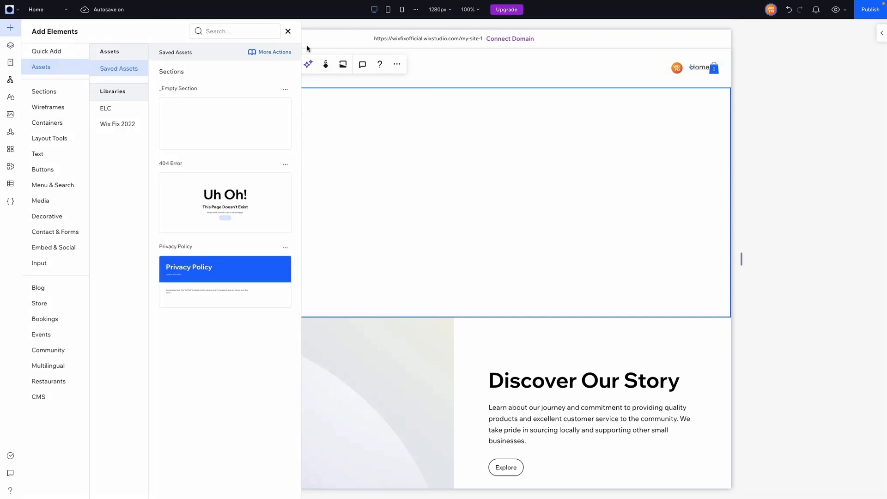
{"action": "left_click", "coordinate": [288, 32]}
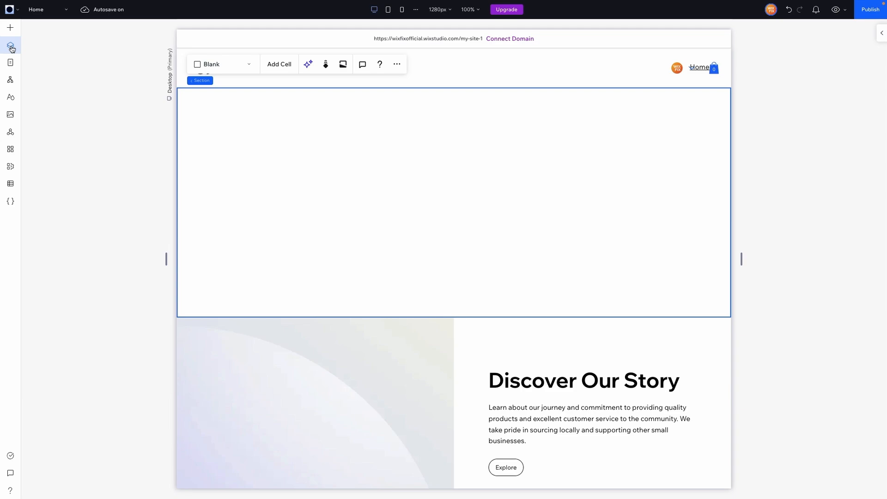
Rename the new Section layer to Hero
{"action": "left_click", "coordinate": [10, 46]}
{"action": "type", "text": "H"}
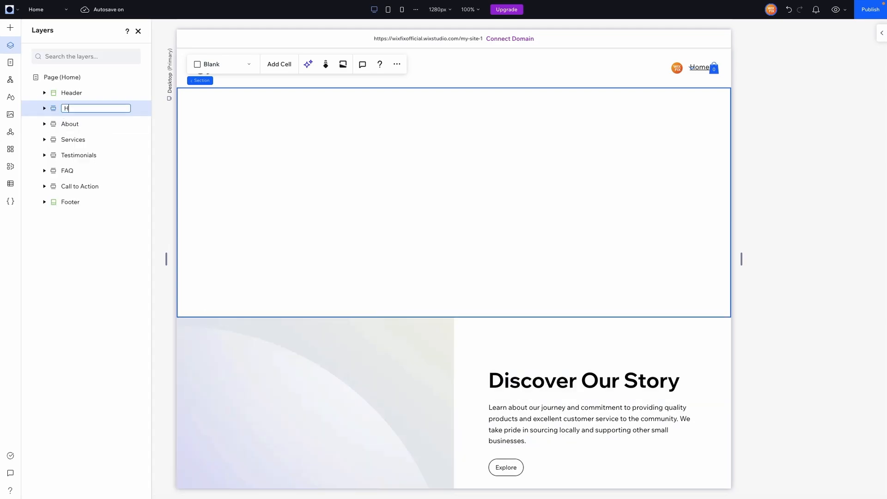
{"action": "type", "text": "ero"}
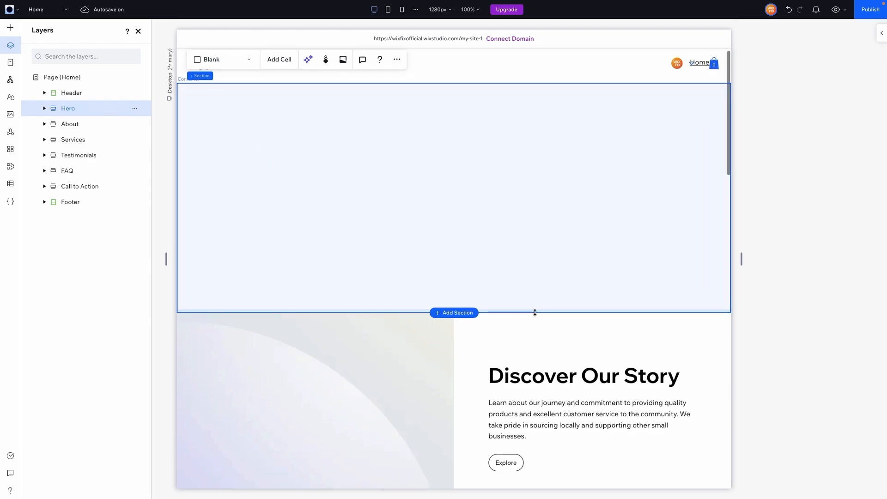
Delete the extra empty Section from the Home page's layers
{"action": "scroll", "scroll_direction": "down", "scroll_amount": 3}
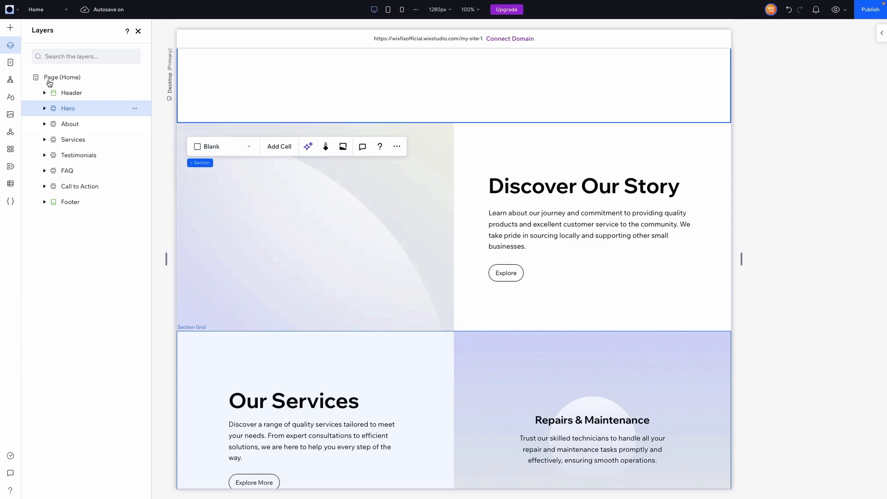
{"action": "left_click", "coordinate": [11, 28]}
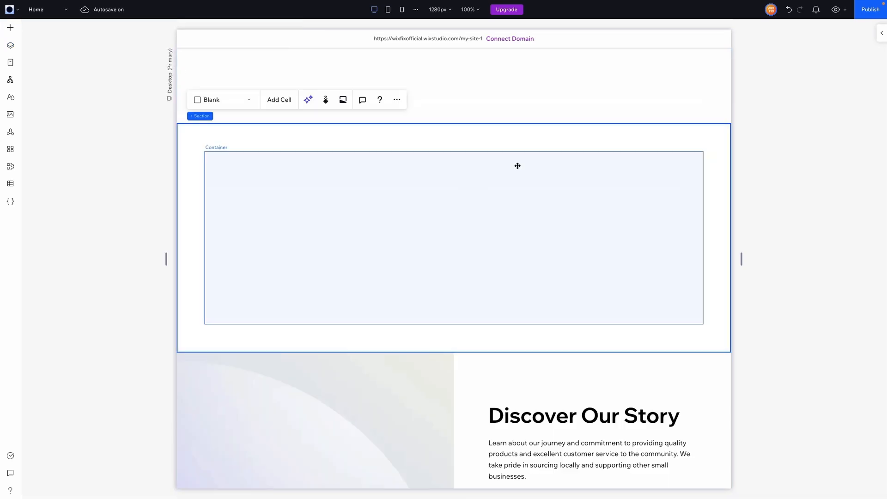
{"action": "left_click", "coordinate": [11, 45]}
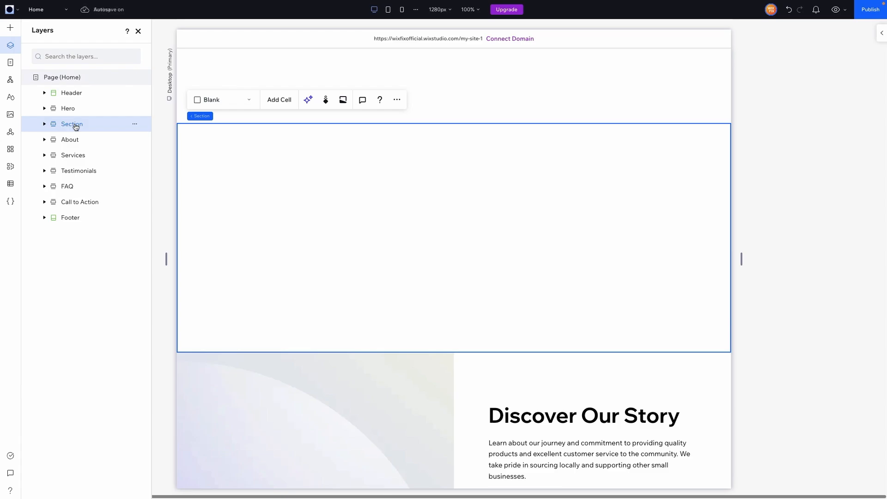
{"action": "type", "text": "A"}
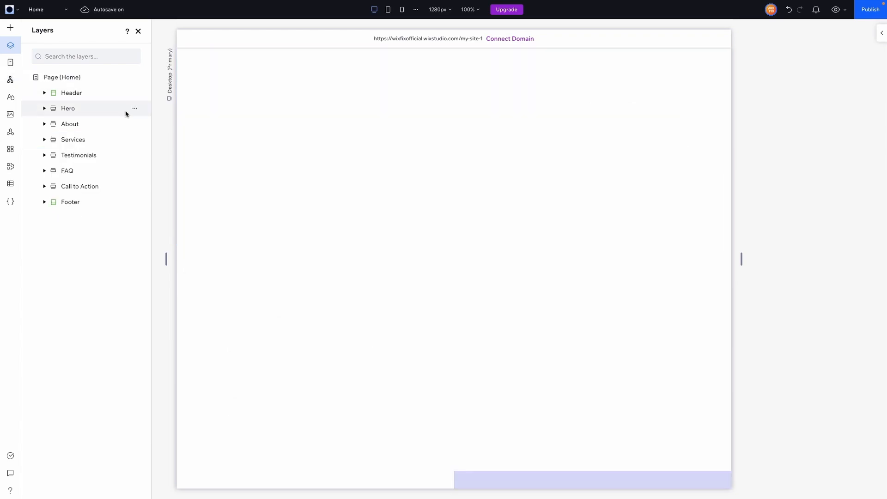
Check Hero's nested containers, select the inner container, and return to the Visual Sitemap
{"action": "left_click", "coordinate": [67, 108]}
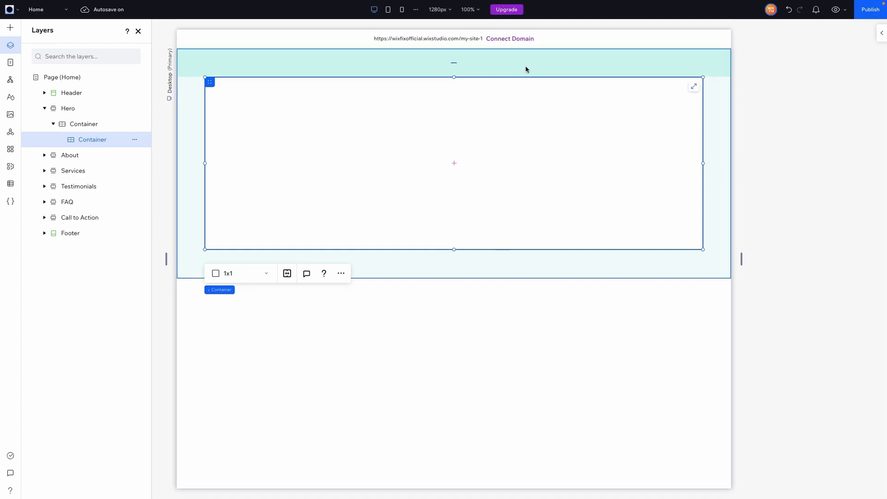
{"action": "scroll", "scroll_direction": "down", "scroll_amount": 3}
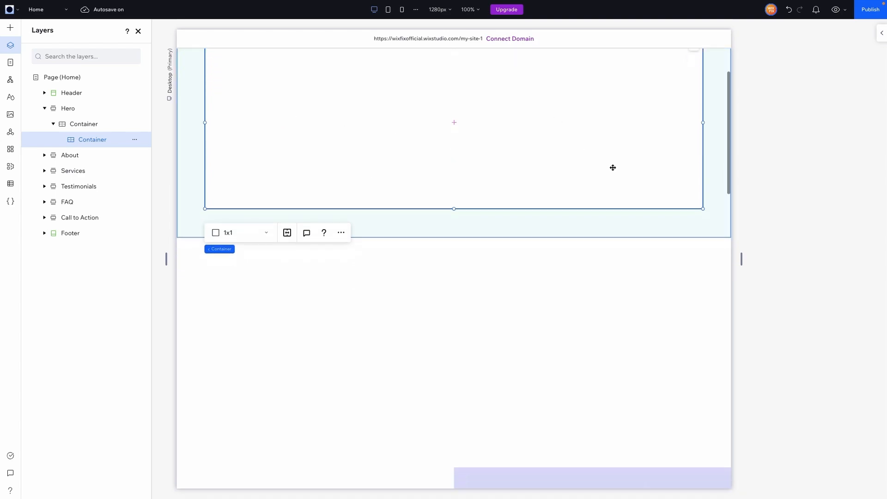
{"action": "left_click", "coordinate": [10, 81]}
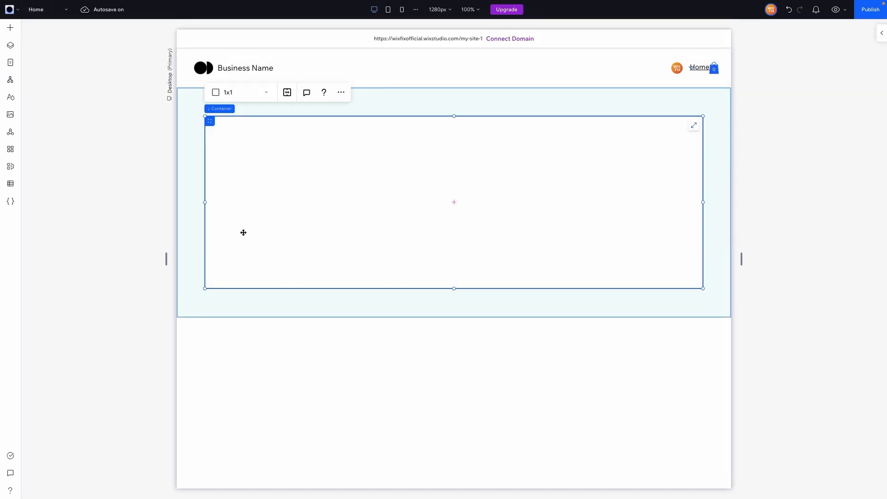
{"action": "left_click", "coordinate": [10, 45]}
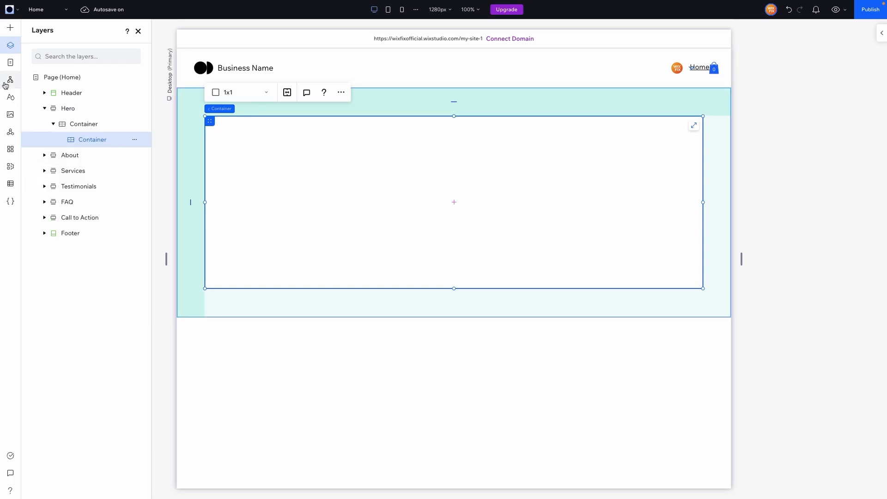
{"action": "left_click", "coordinate": [10, 80]}
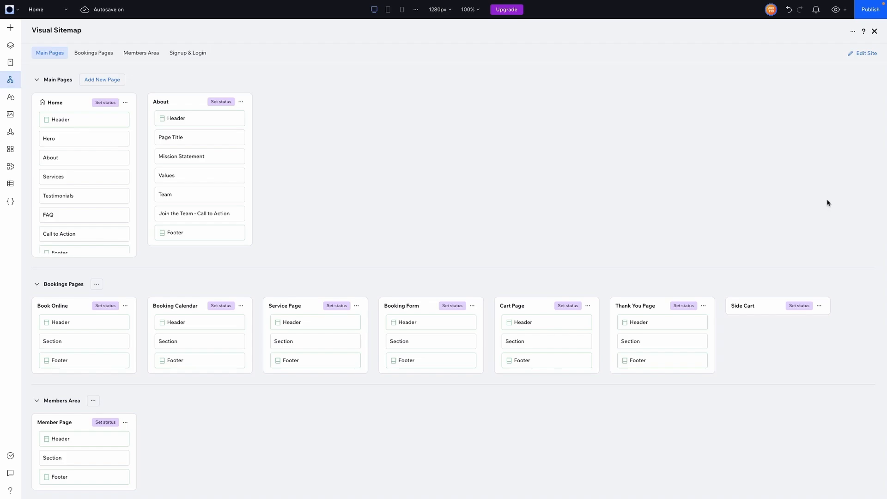
{"action": "mouse_move", "coordinate": [340, 154]}
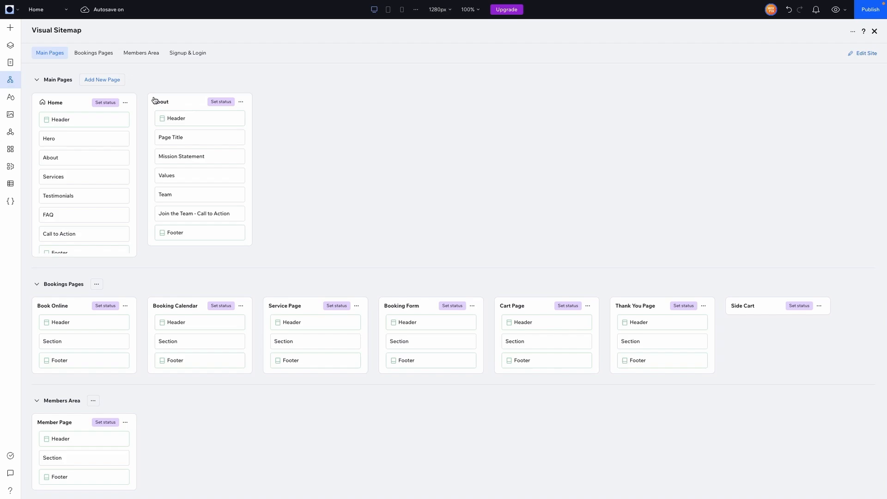
Set the Home card's status to In progress, then to Done, in the Visual Sitemap
{"action": "left_click", "coordinate": [105, 101]}
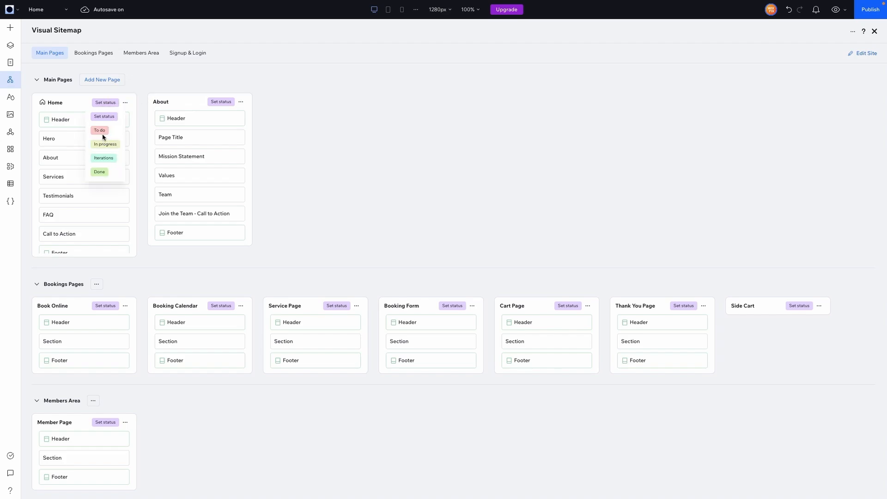
{"action": "left_click", "coordinate": [105, 143]}
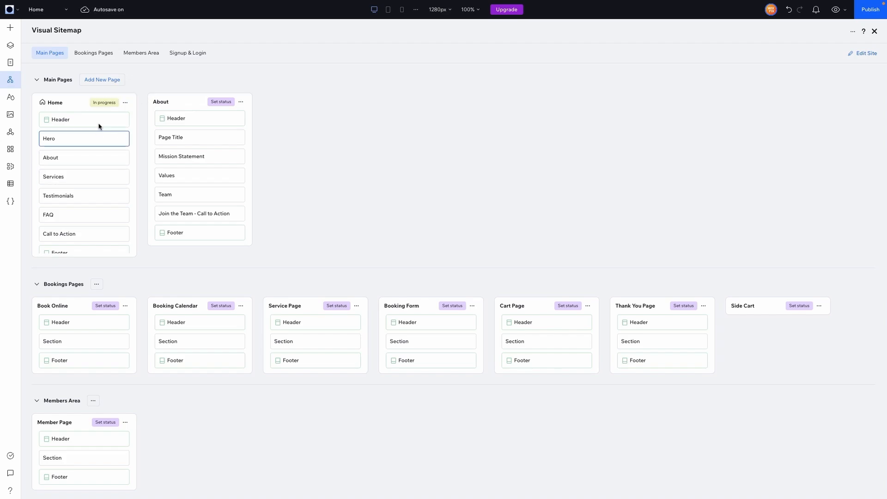
{"action": "left_click", "coordinate": [104, 102]}
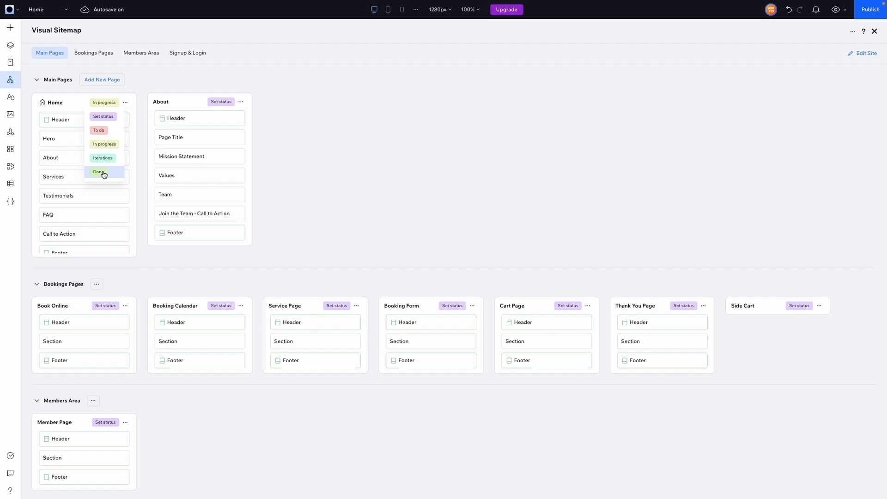
{"action": "left_click", "coordinate": [99, 172]}
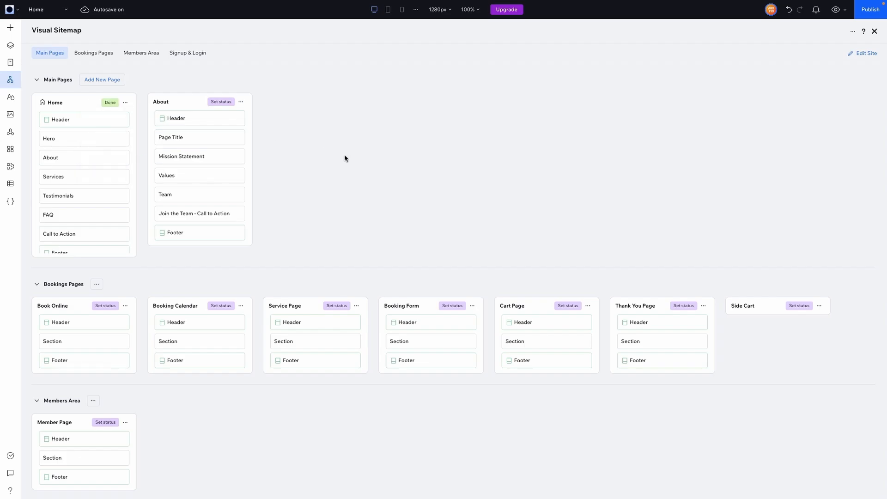
{"action": "left_click", "coordinate": [187, 53]}
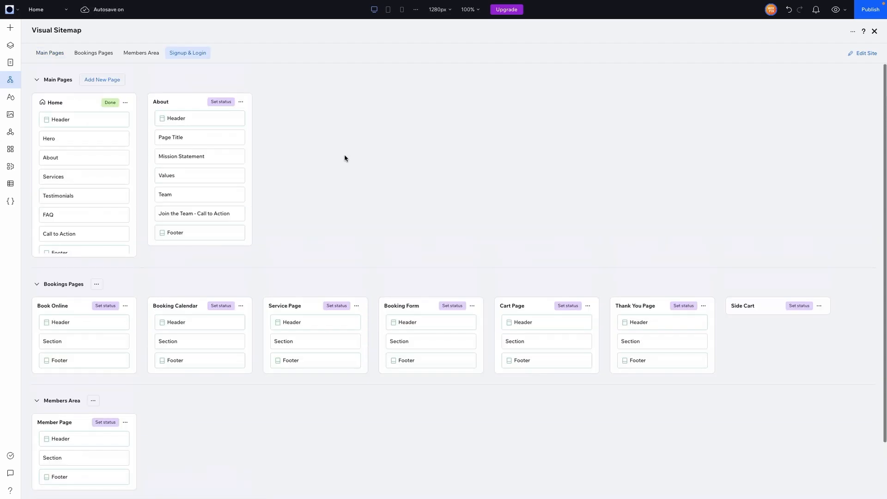